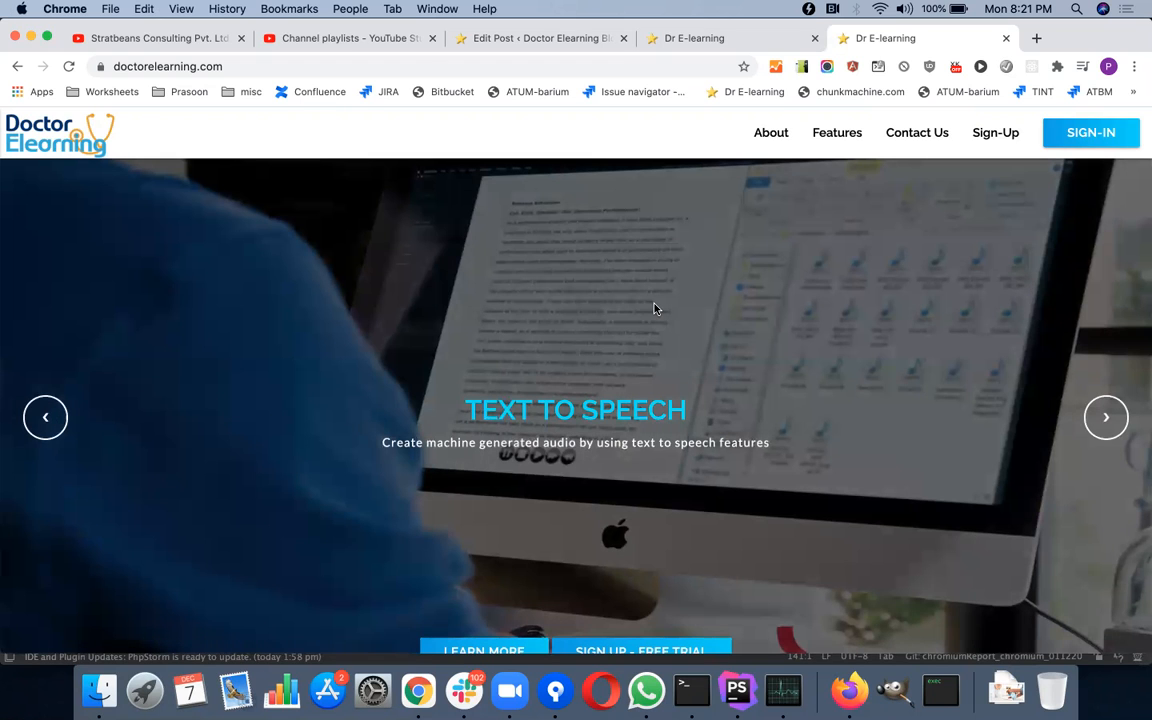
Enter the account email and password into the doctorelearning.com sign-in form.
left_click(1106, 417)
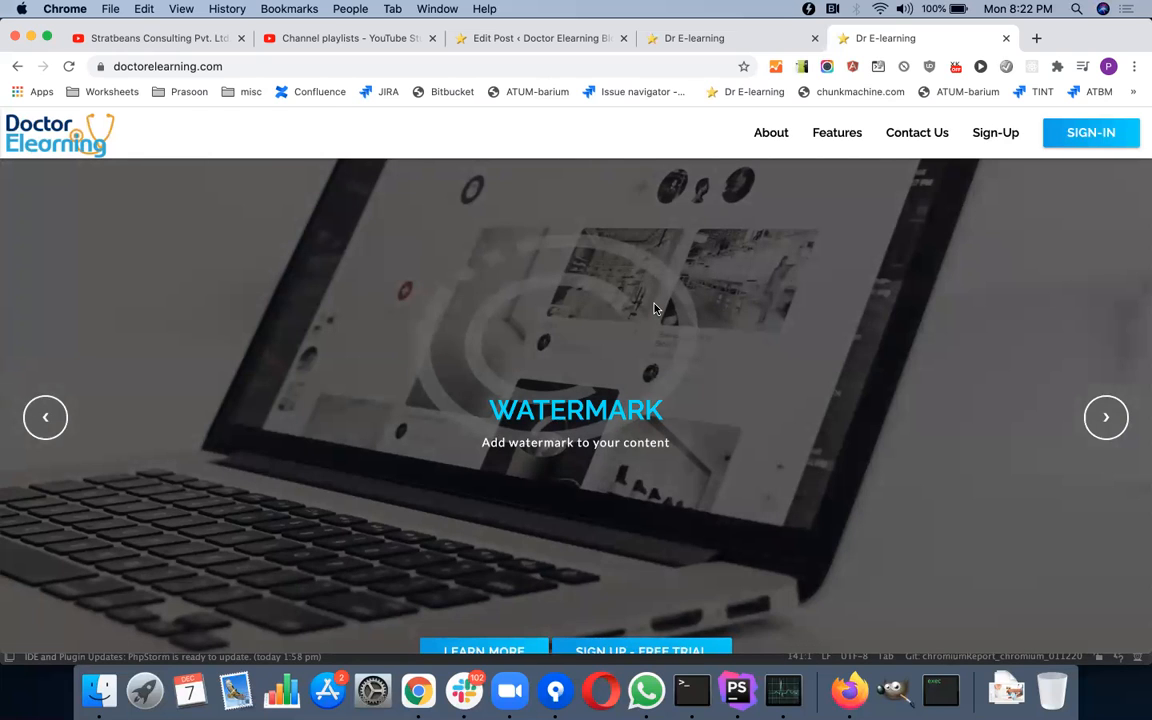
left_click(1105, 417)
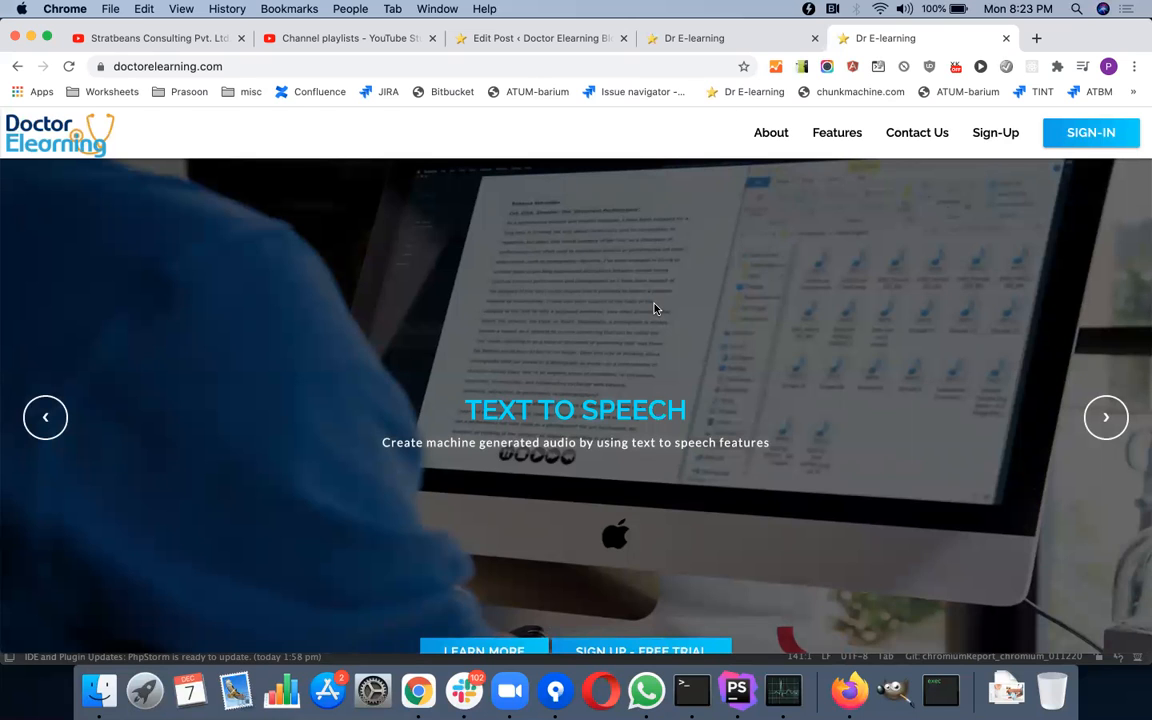
left_click(1106, 417)
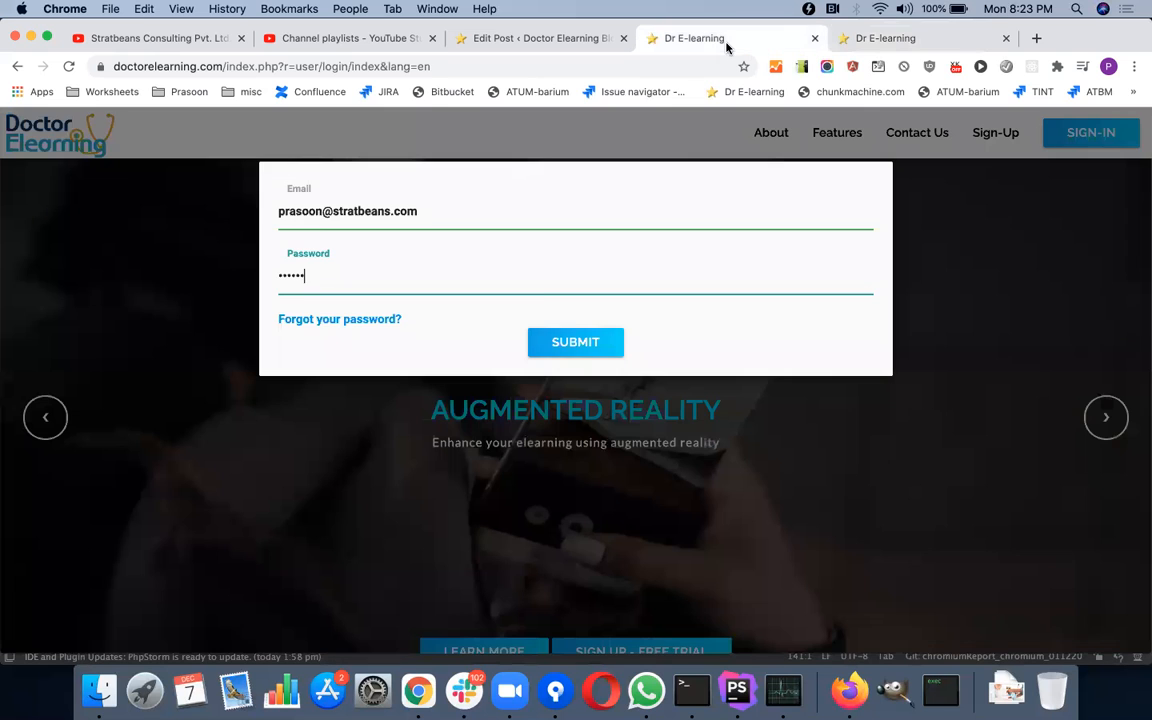
Sign in, then create project 'COVID19 Elearning' by uploading the covid-19 SCORM zip.
left_click(575, 342)
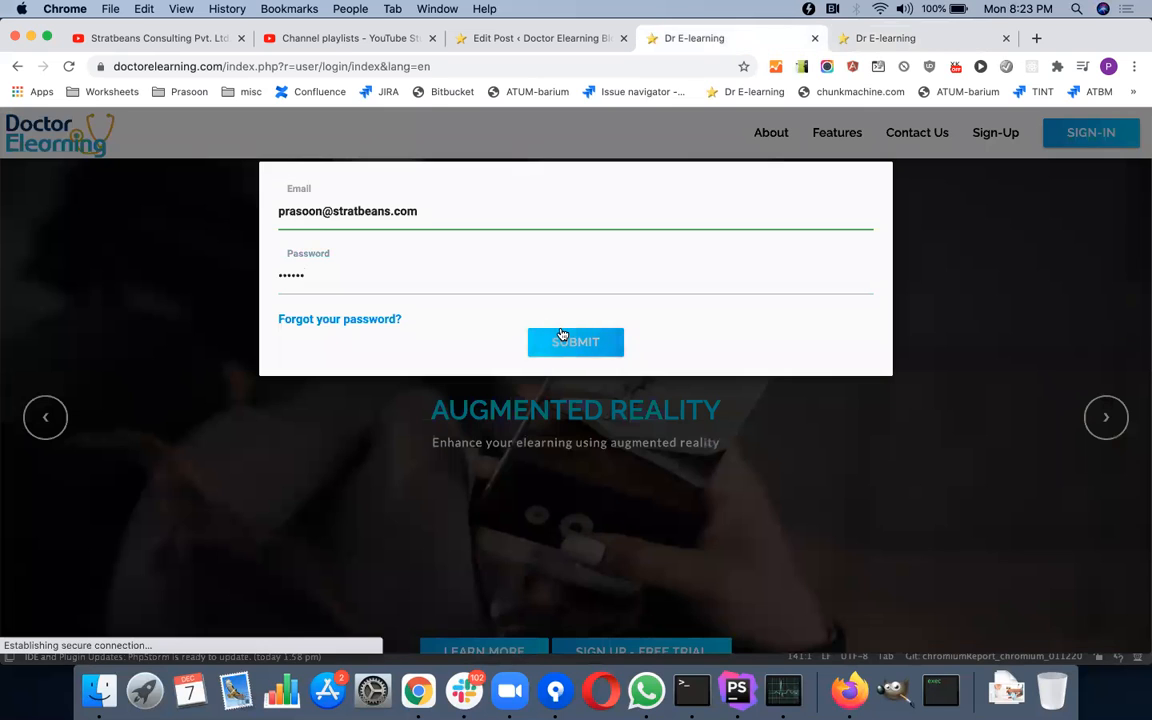
left_click(575, 341)
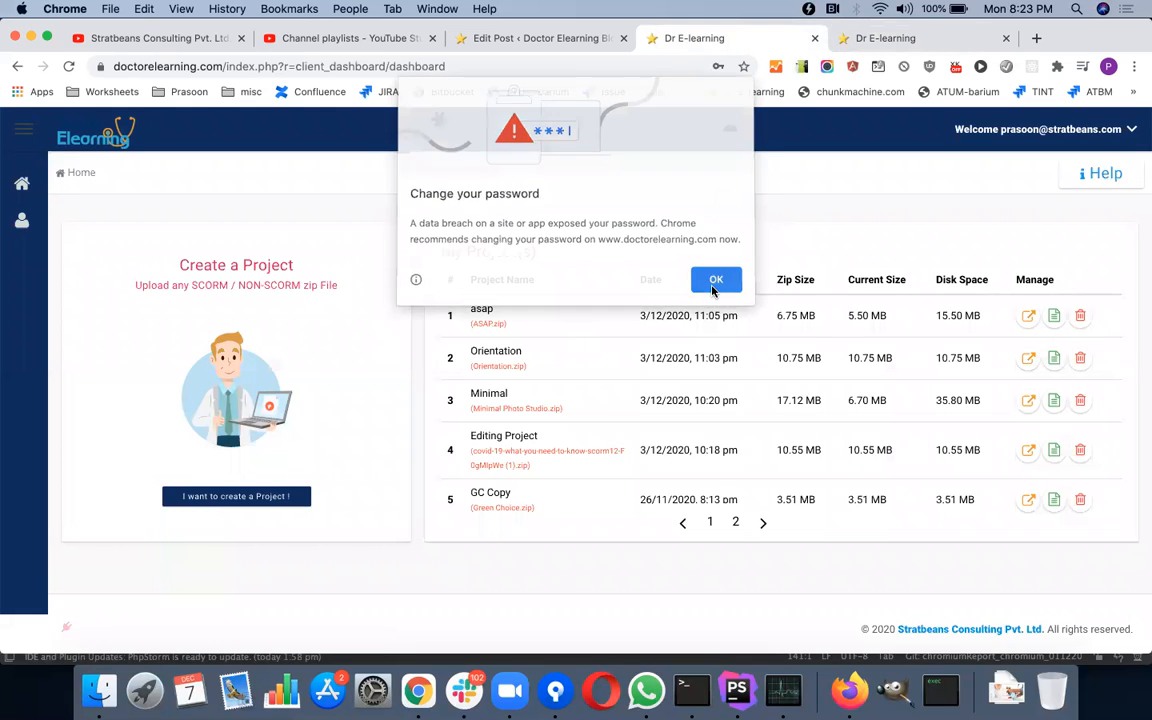
left_click(716, 279)
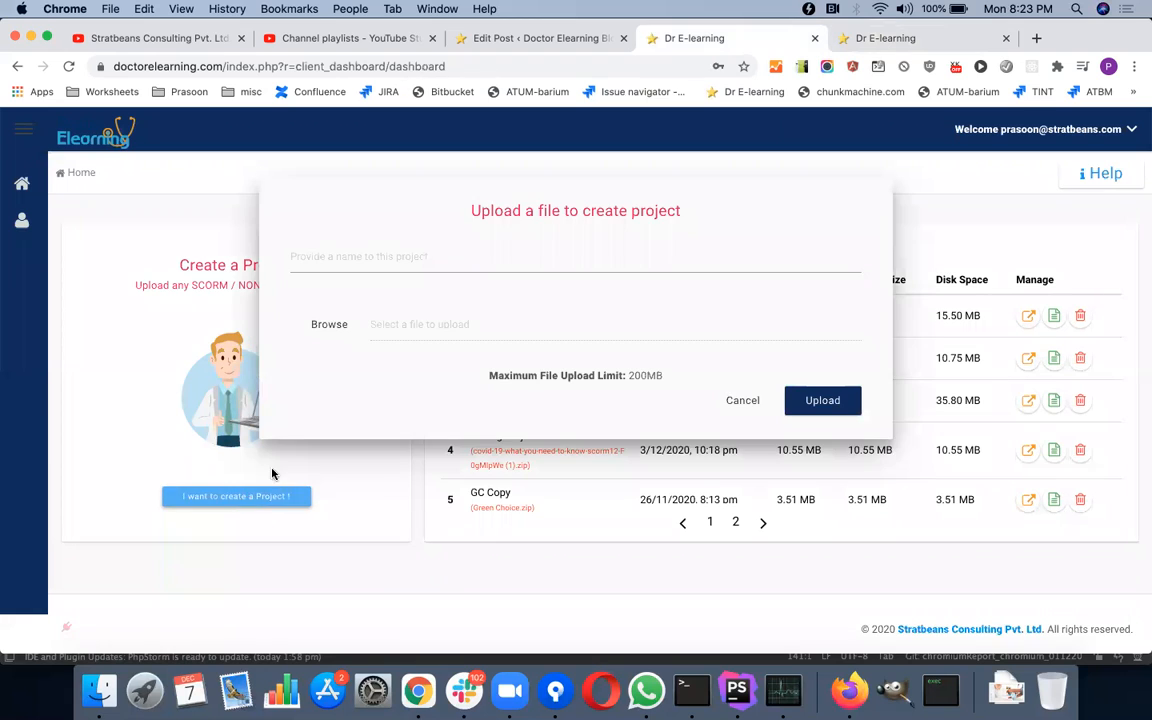
left_click(575, 256)
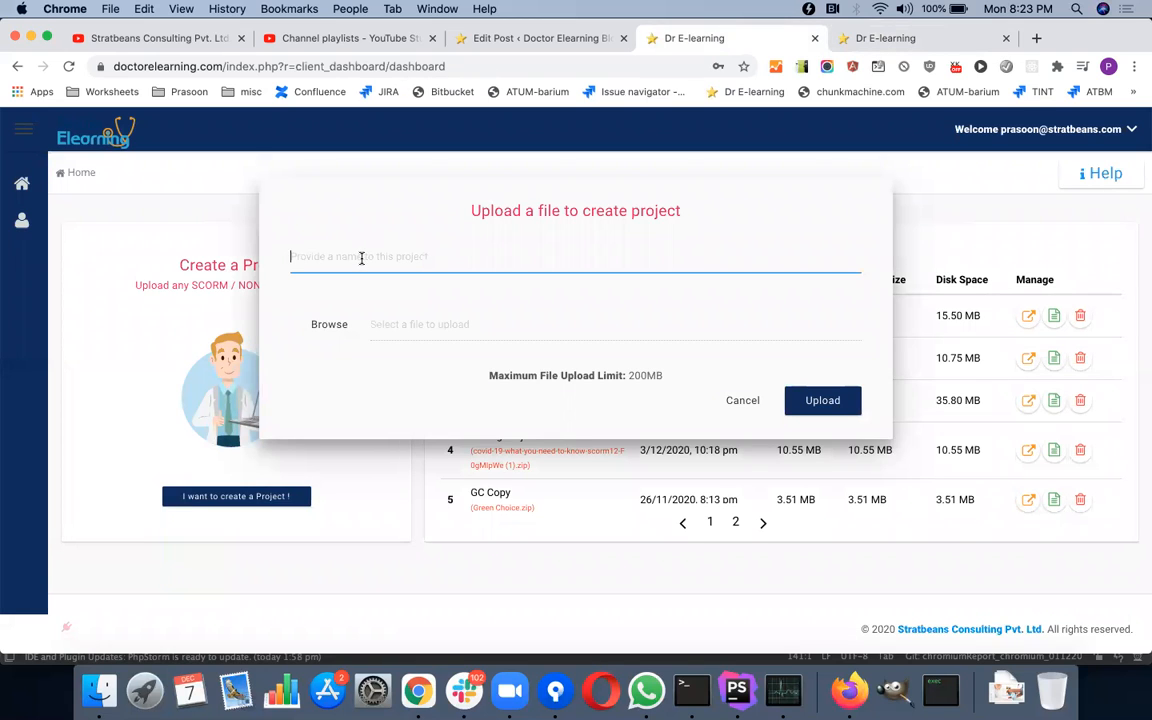
type("covi")
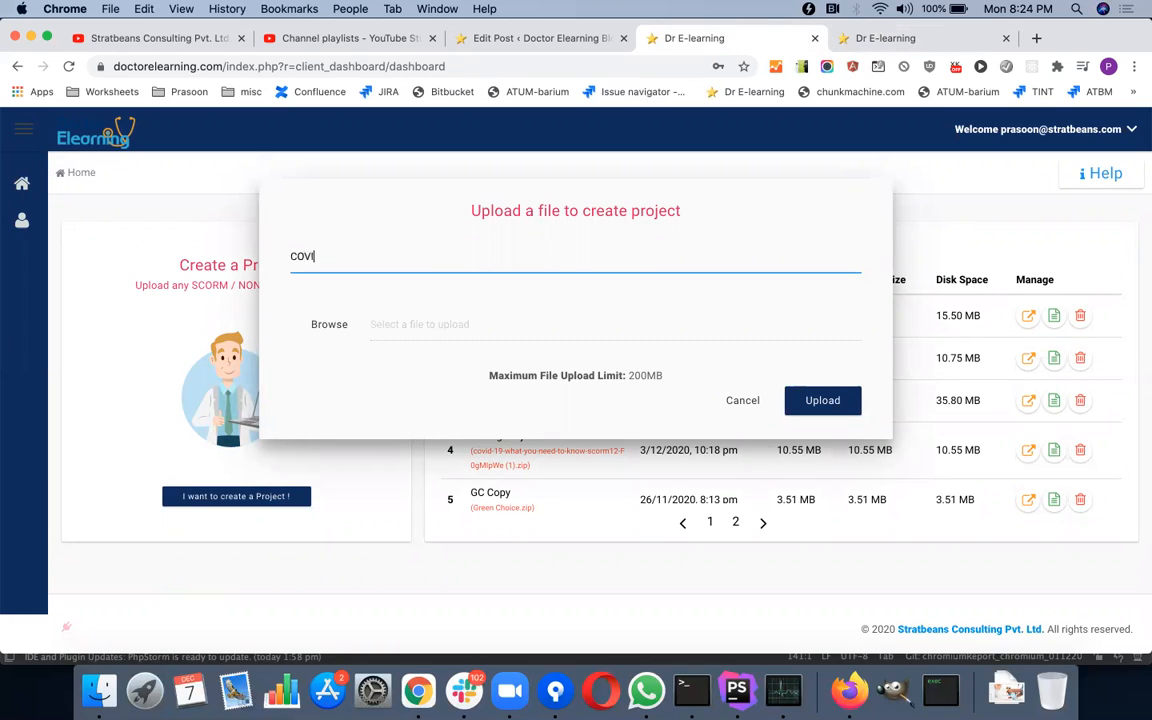
type("D19")
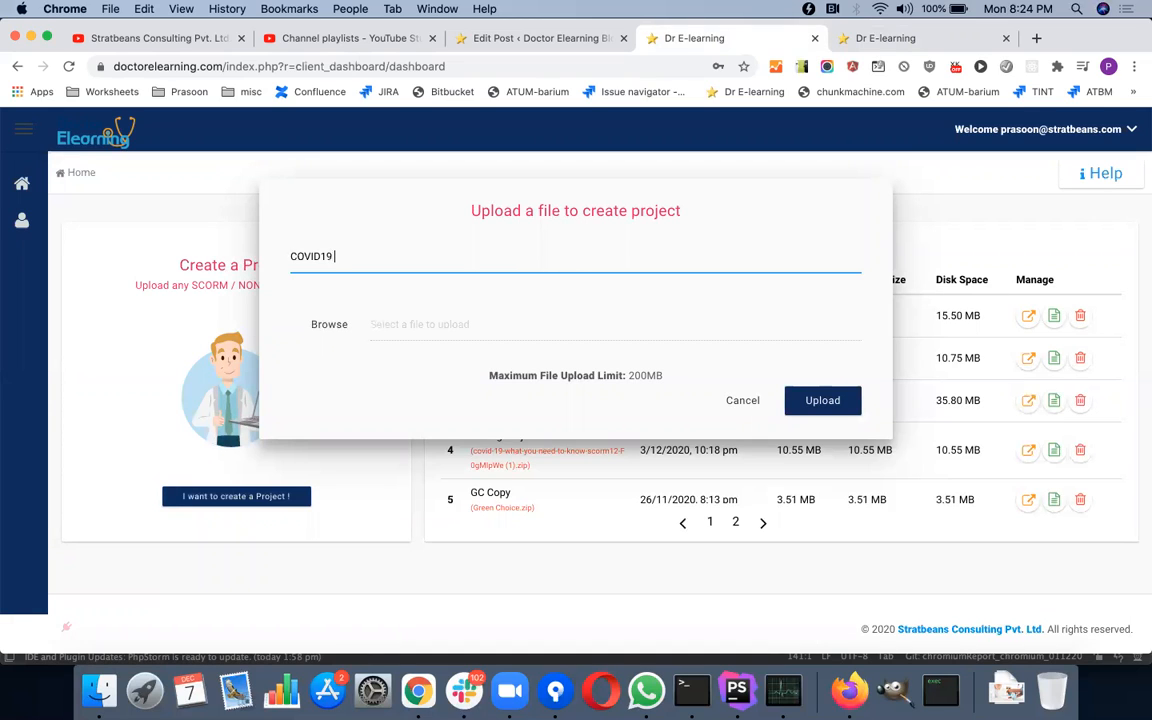
type("Elearning")
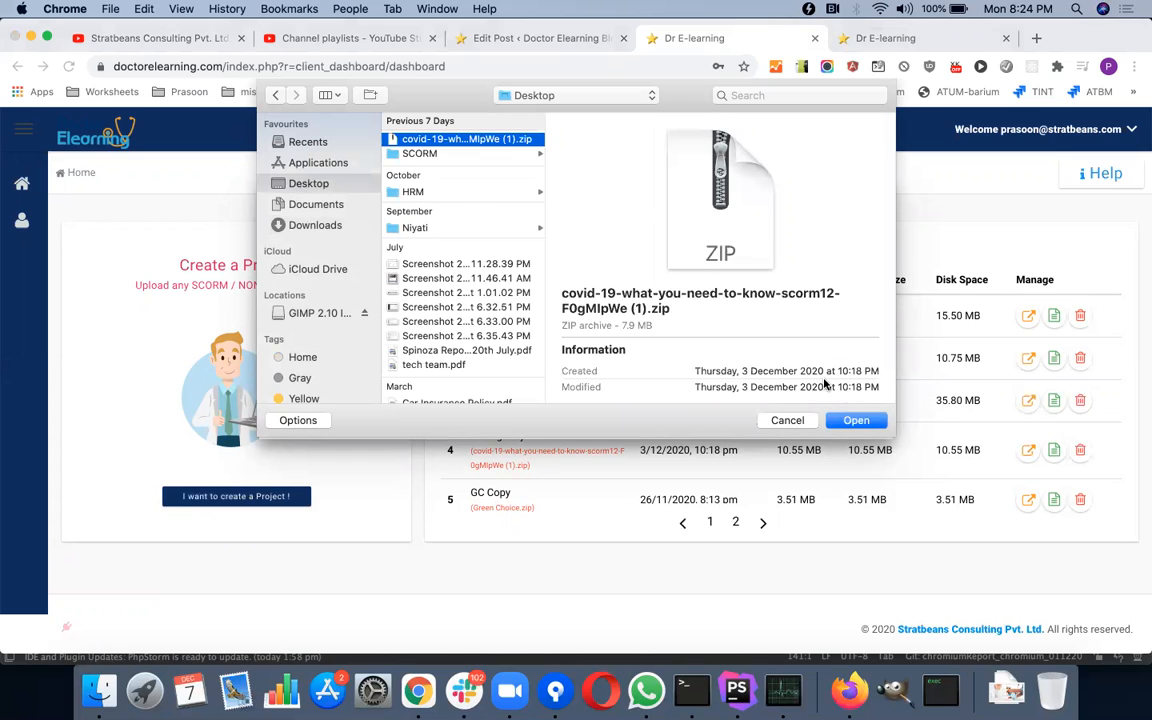
left_click(856, 420)
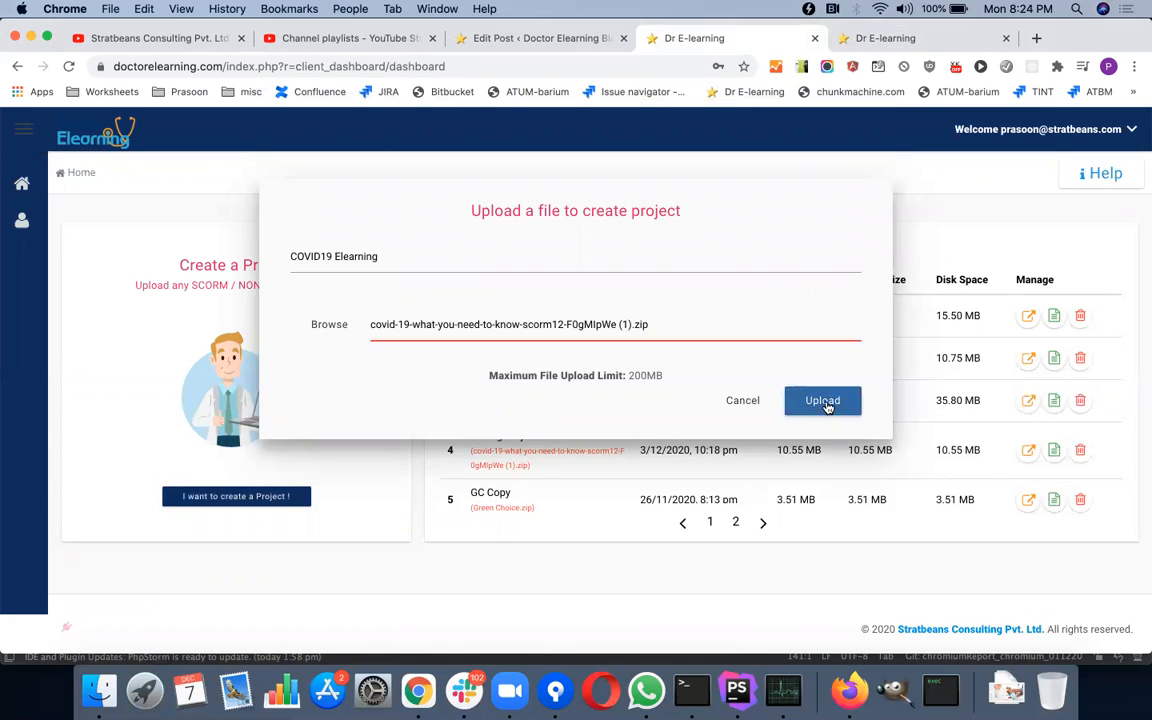
left_click(822, 400)
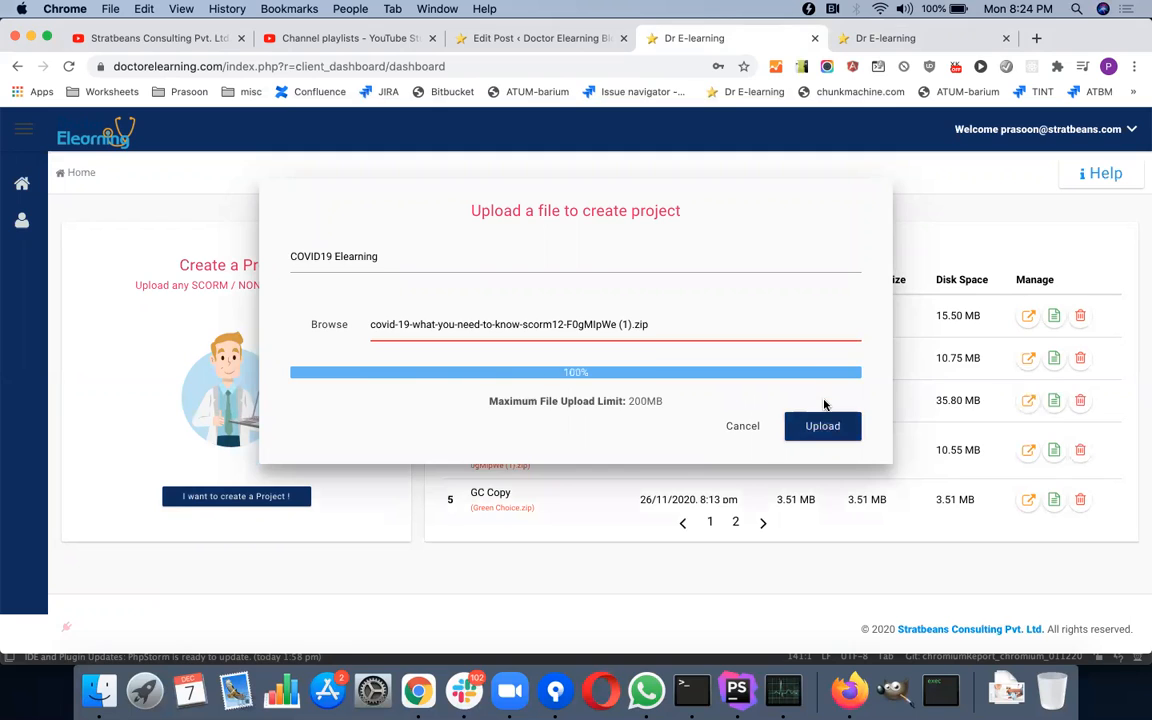
left_click(822, 425)
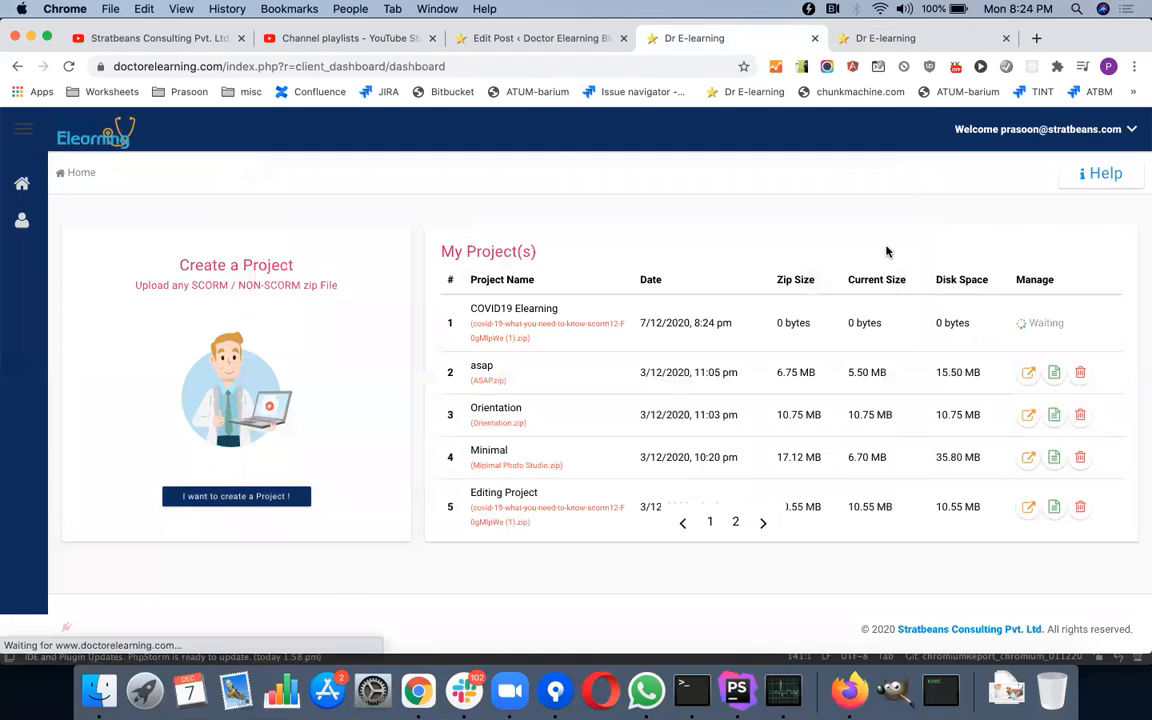
mouse_move(917, 183)
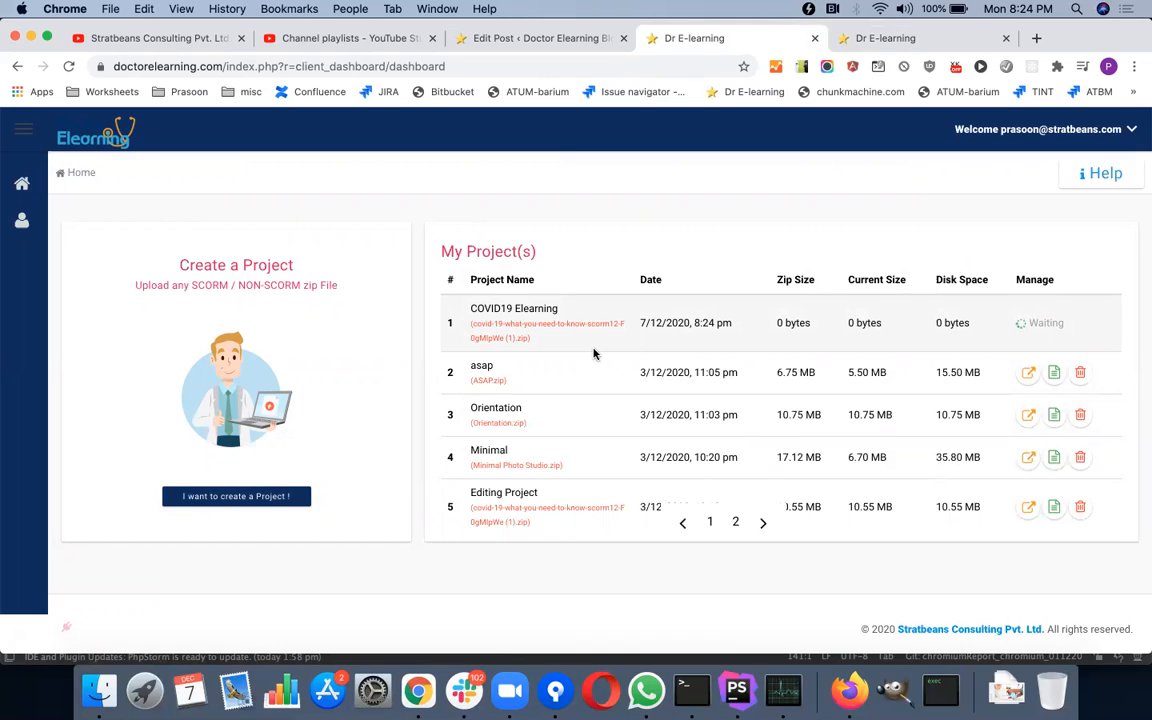
mouse_move(602, 332)
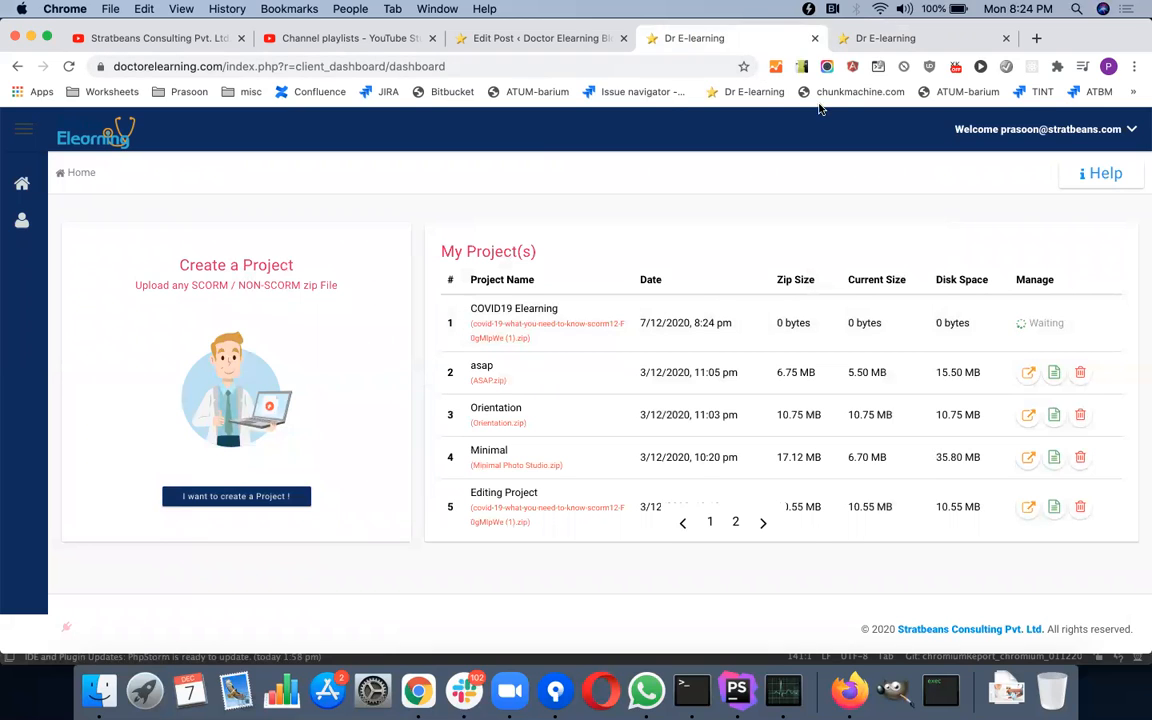
mouse_move(955, 66)
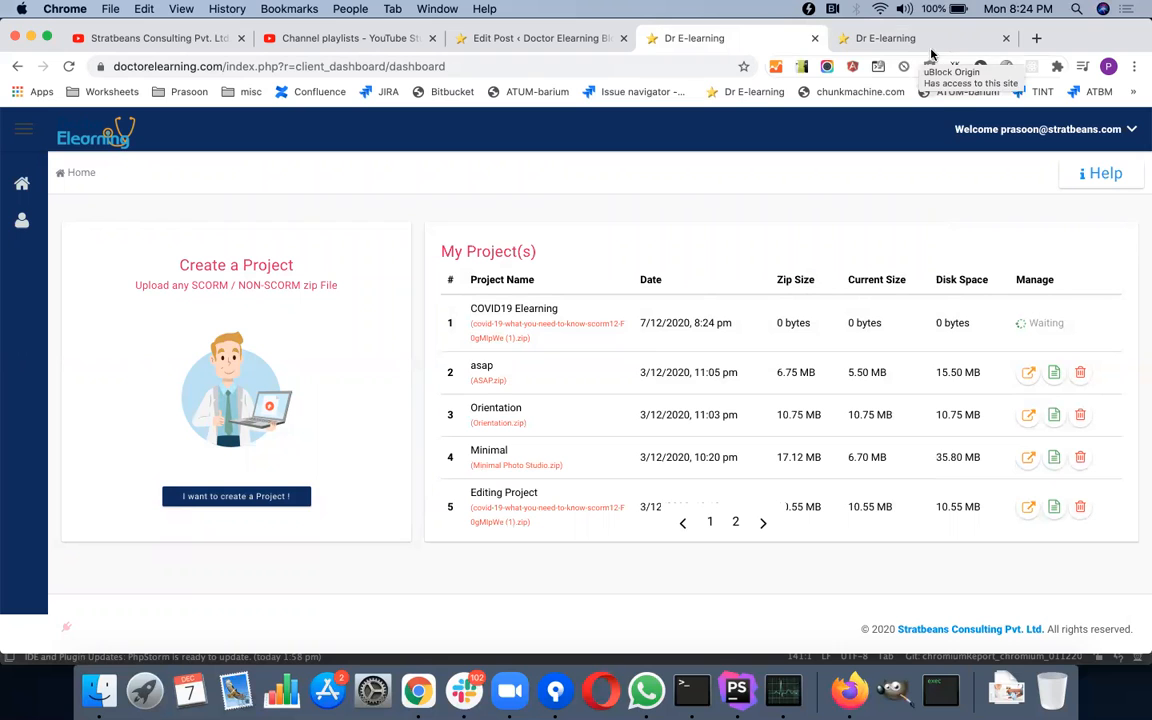
mouse_move(948, 57)
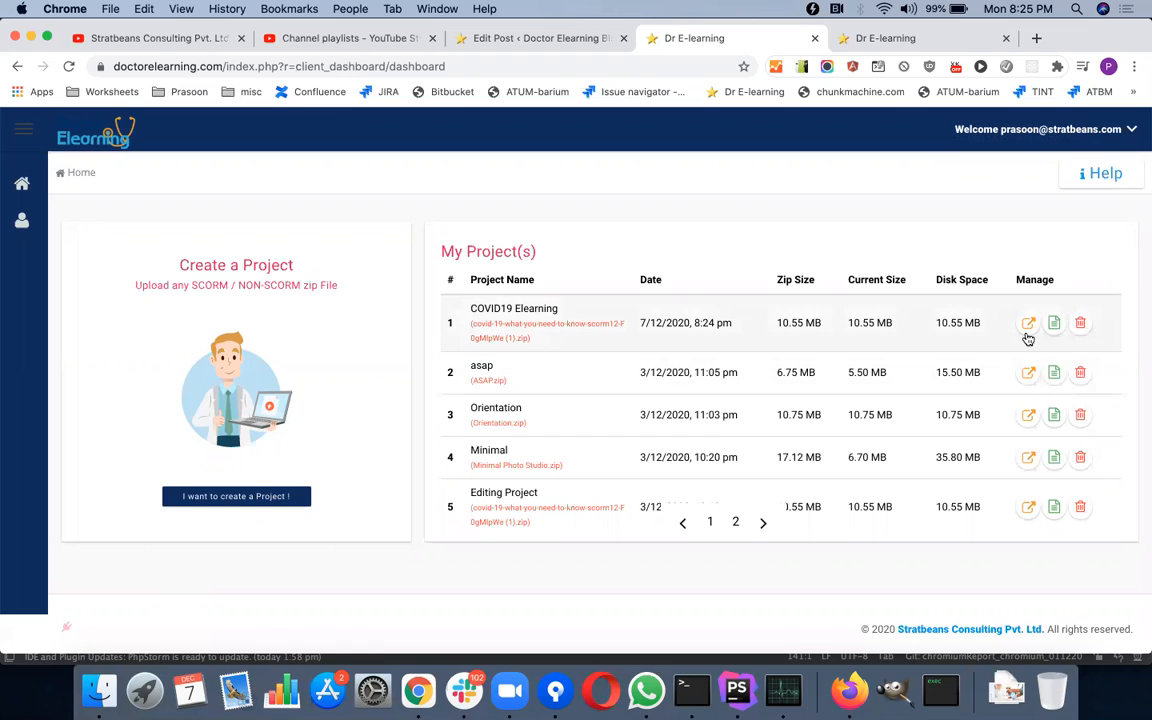
mouse_move(1028, 322)
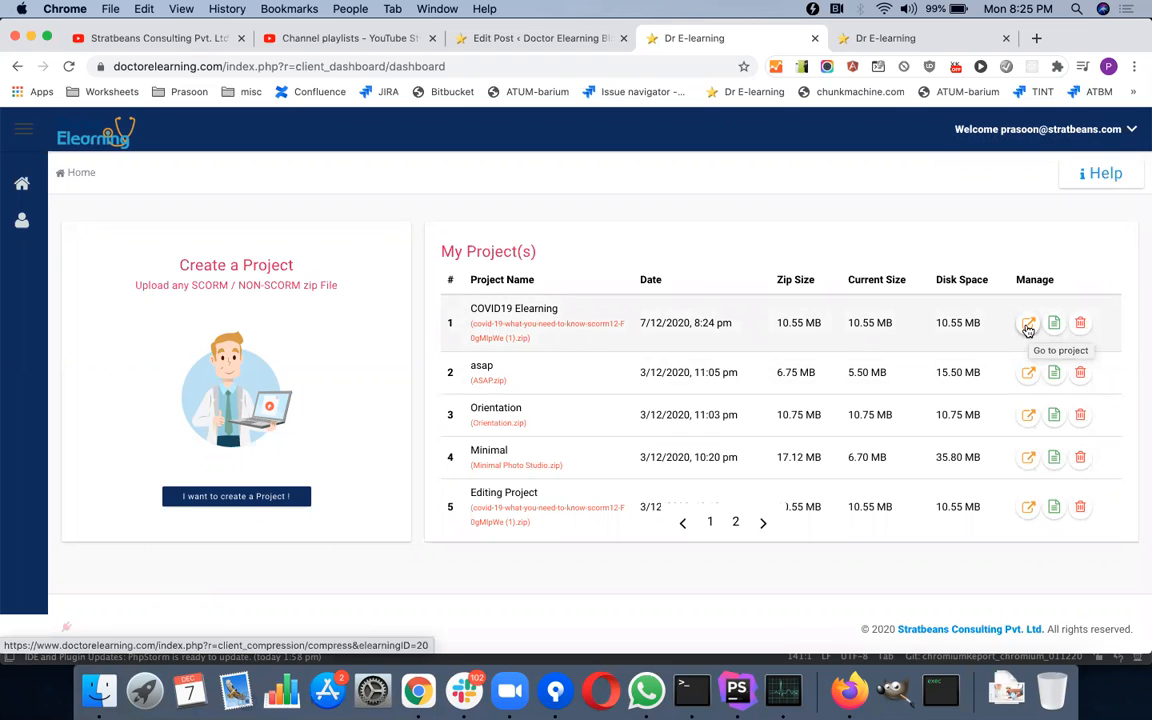
Open the dashboard of the processed 10.55 MB COVID19 Elearning project.
left_click(1028, 322)
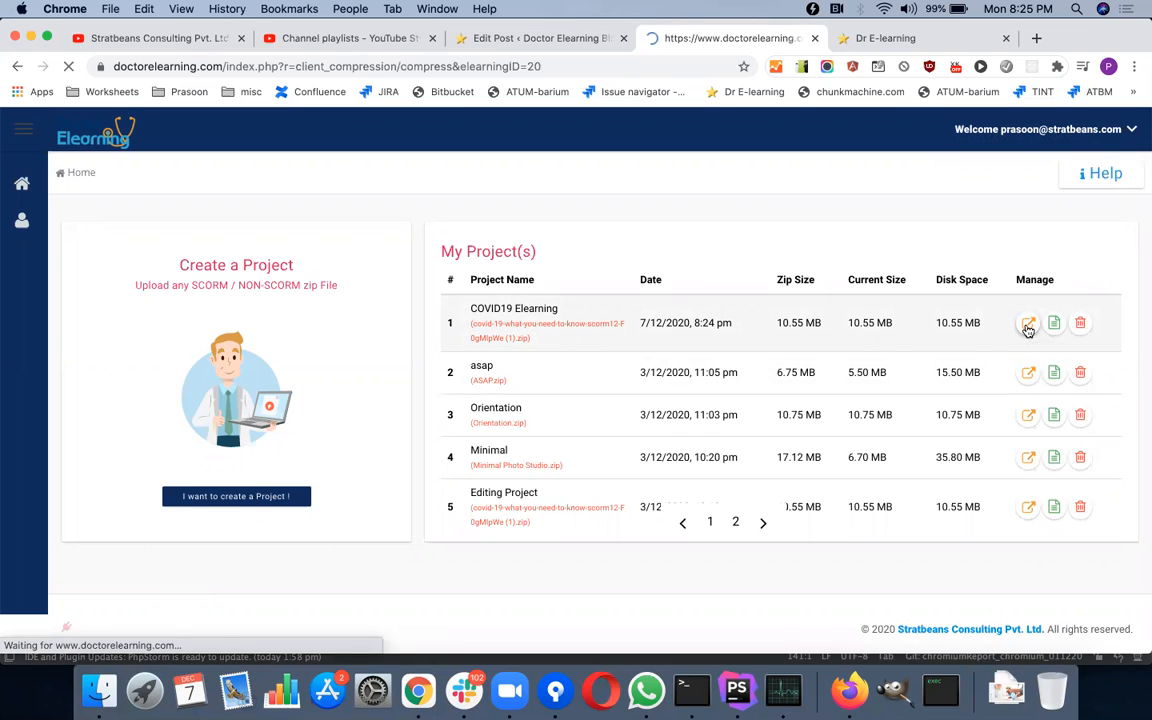
left_click(1028, 322)
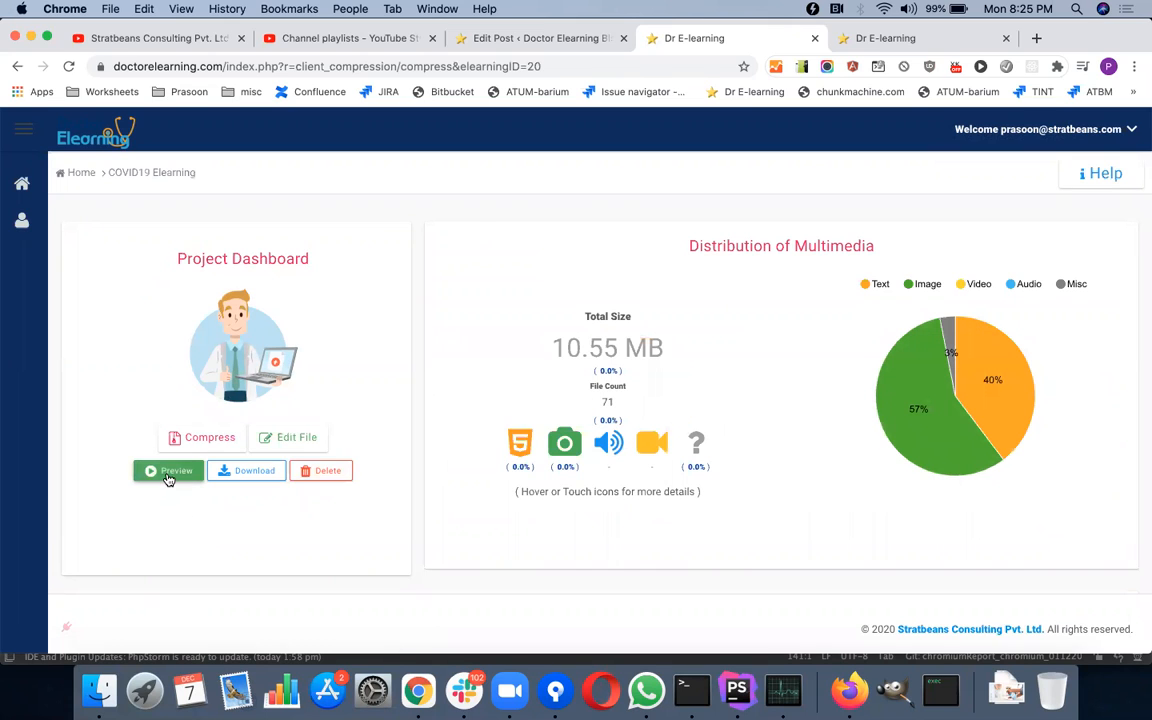
Preview the course and navigate to Prevention > Preventive Measure 3 with the HONEST bottle.
left_click(168, 470)
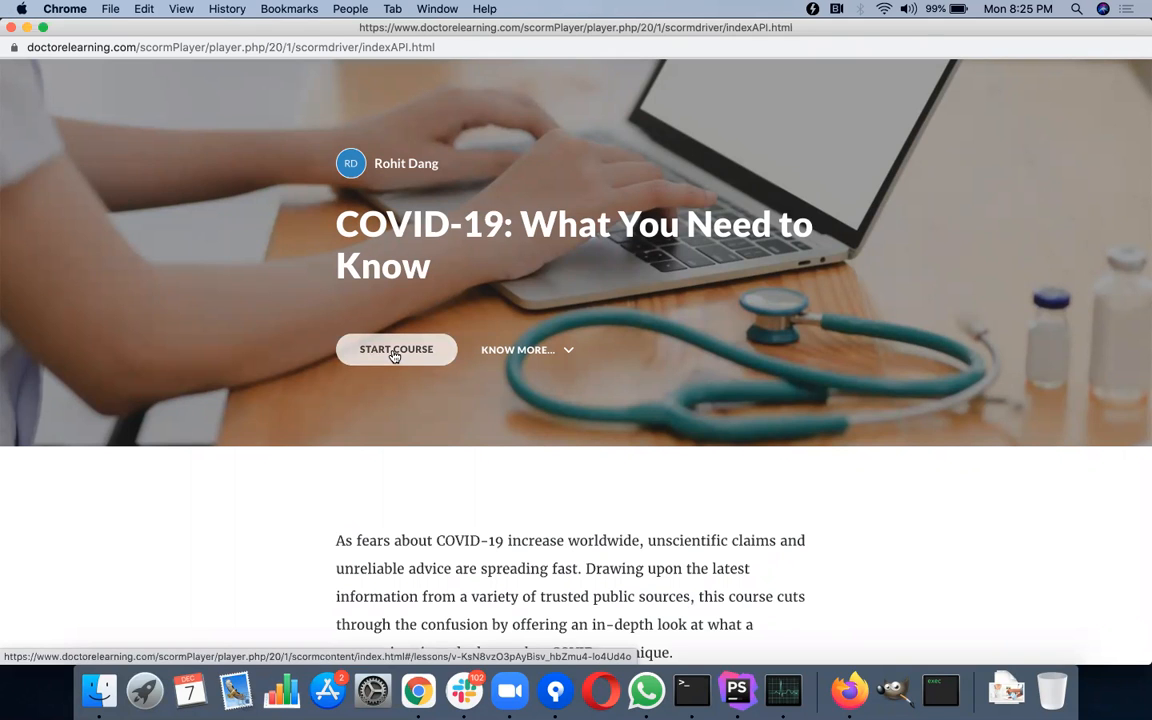
left_click(396, 349)
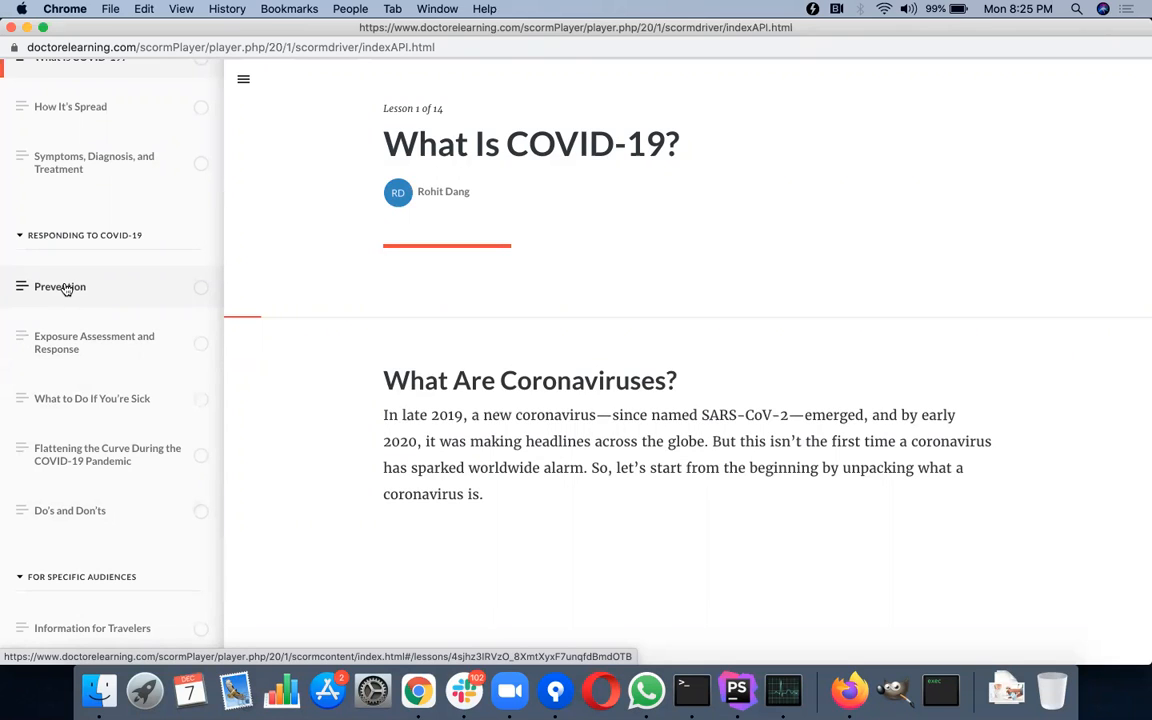
left_click(60, 287)
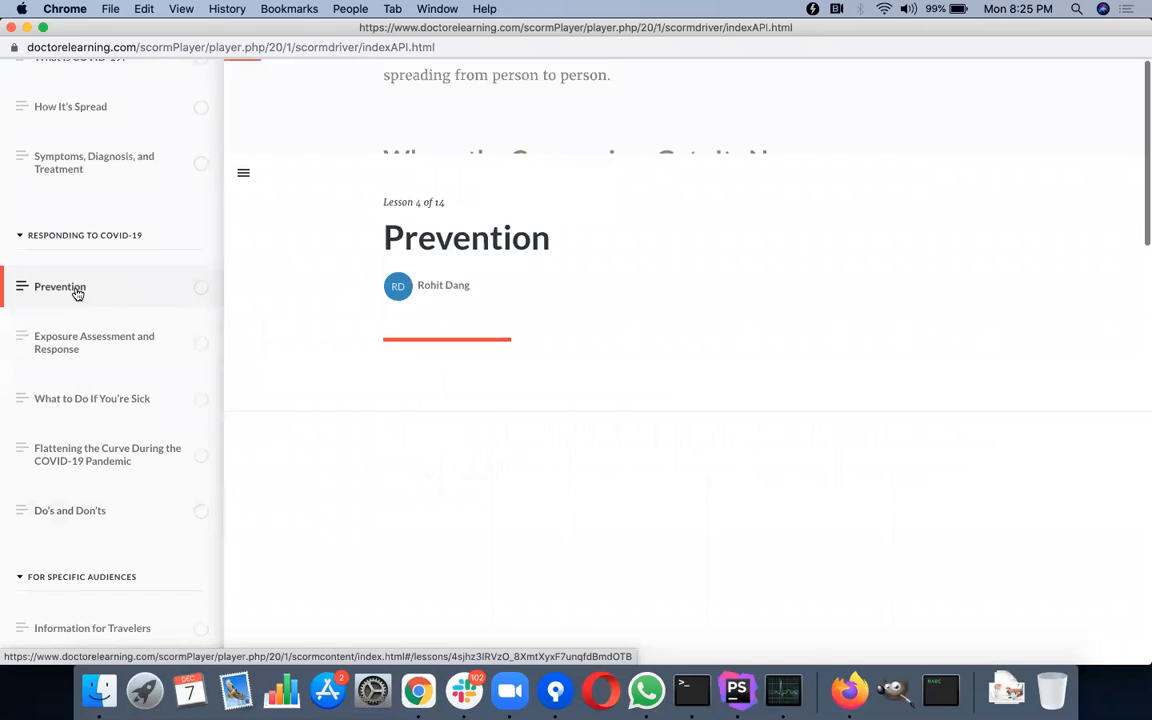
scroll("down", 3)
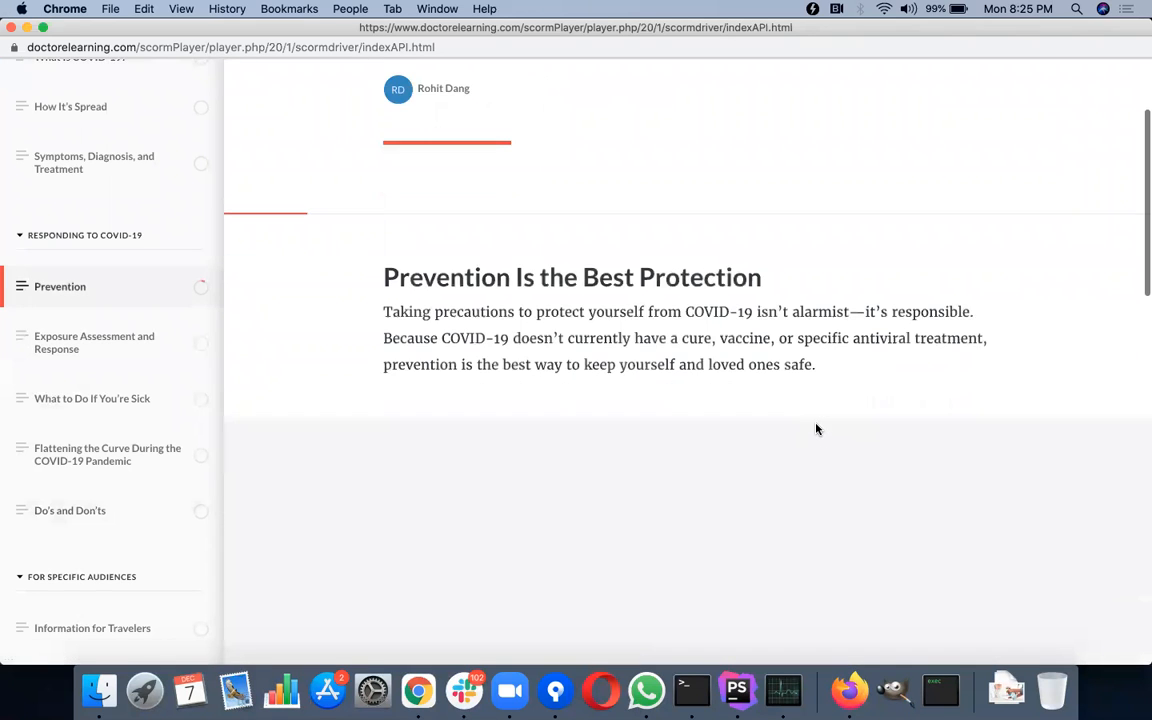
scroll("down", 3)
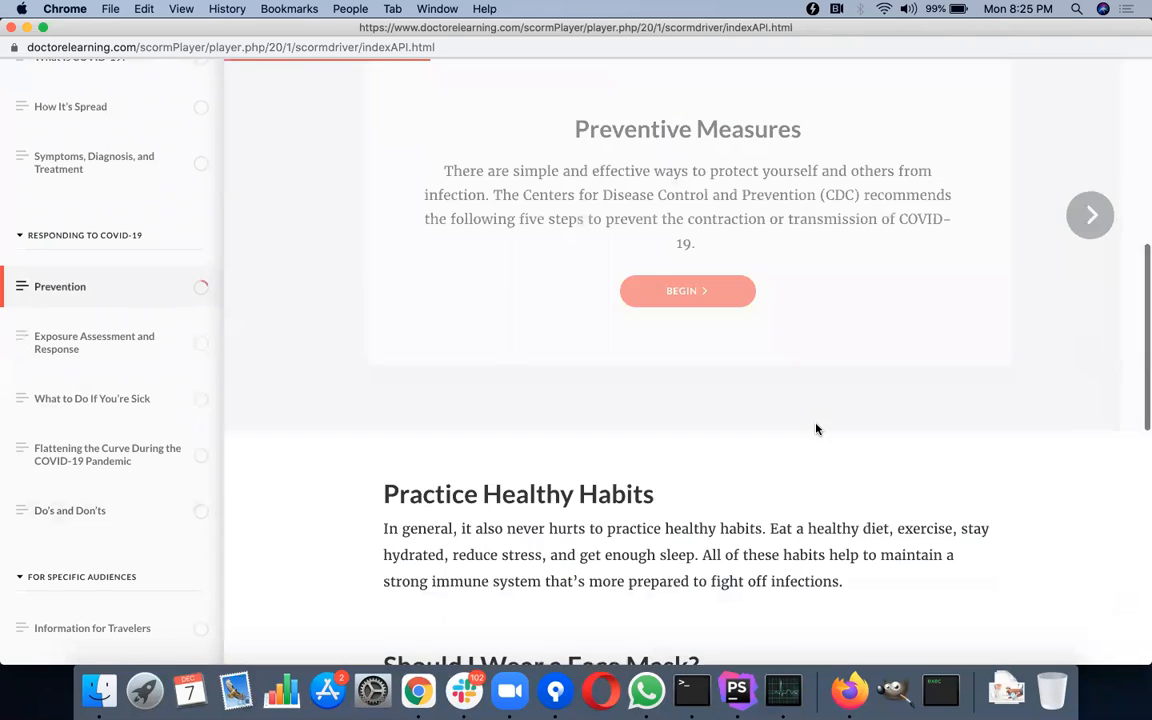
left_click(687, 290)
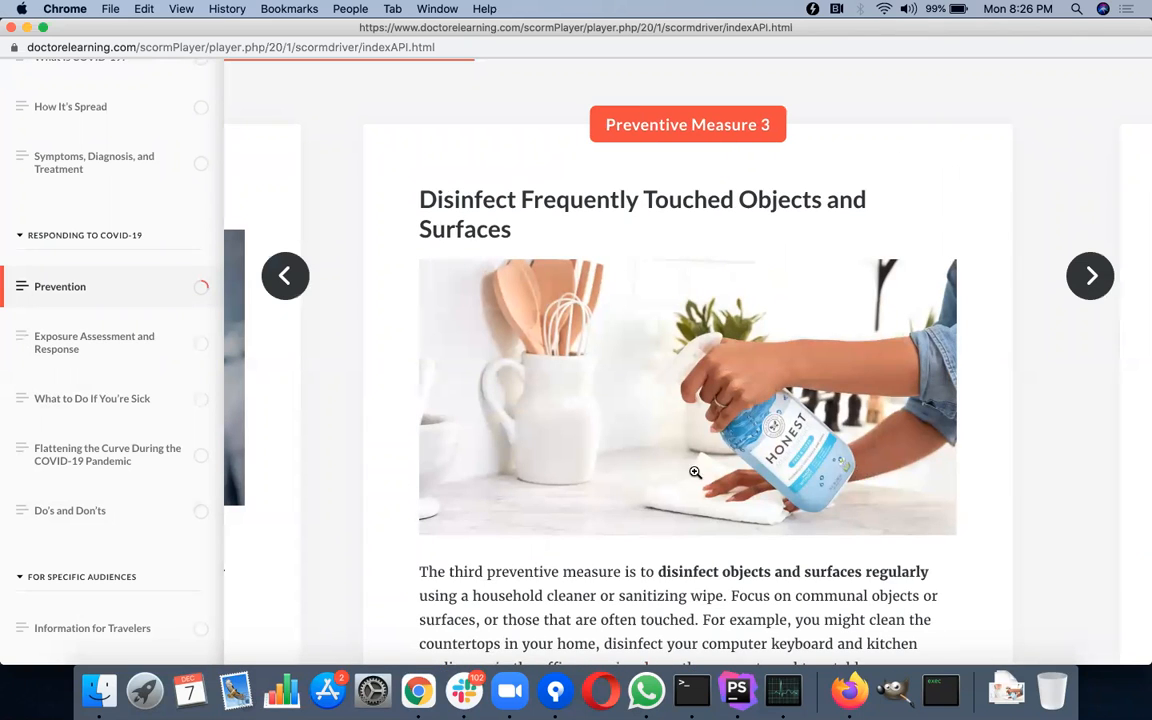
mouse_move(792, 405)
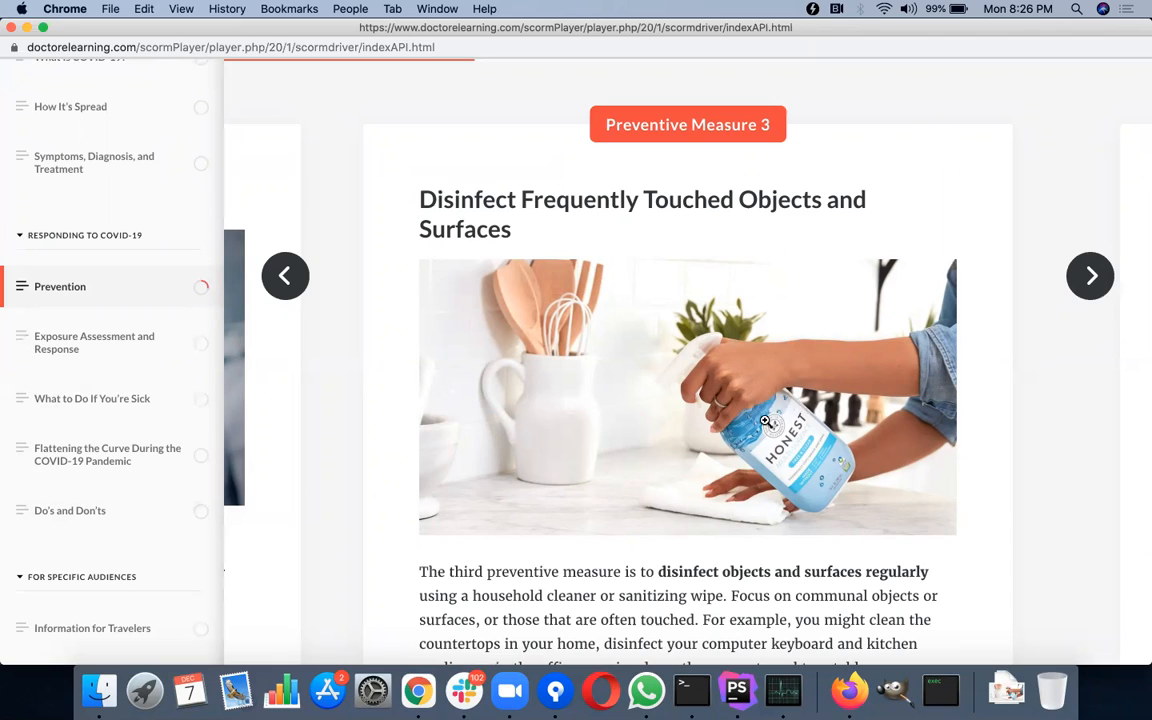
mouse_move(792, 410)
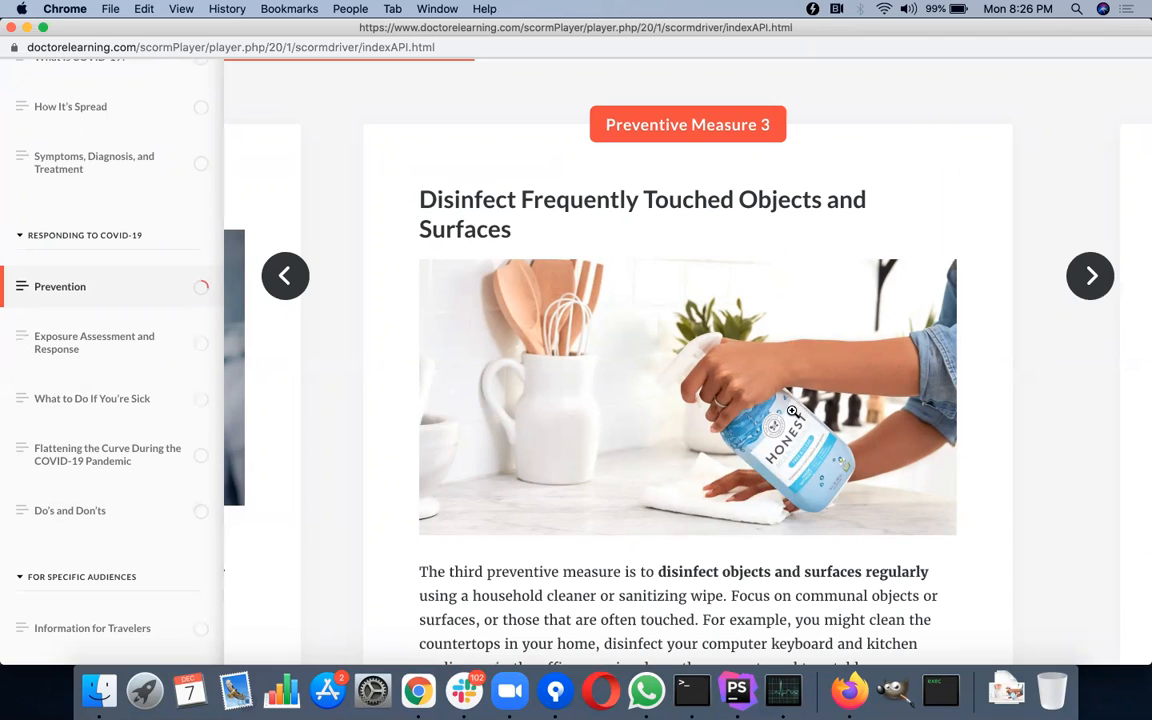
mouse_move(820, 425)
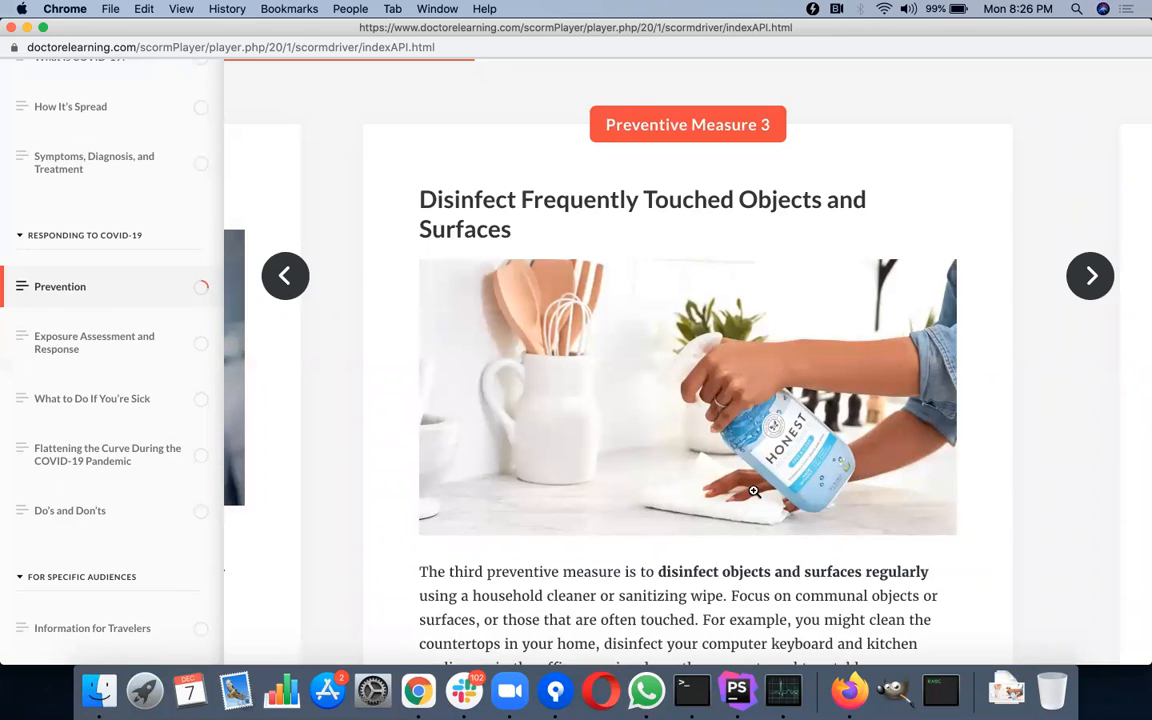
mouse_move(808, 498)
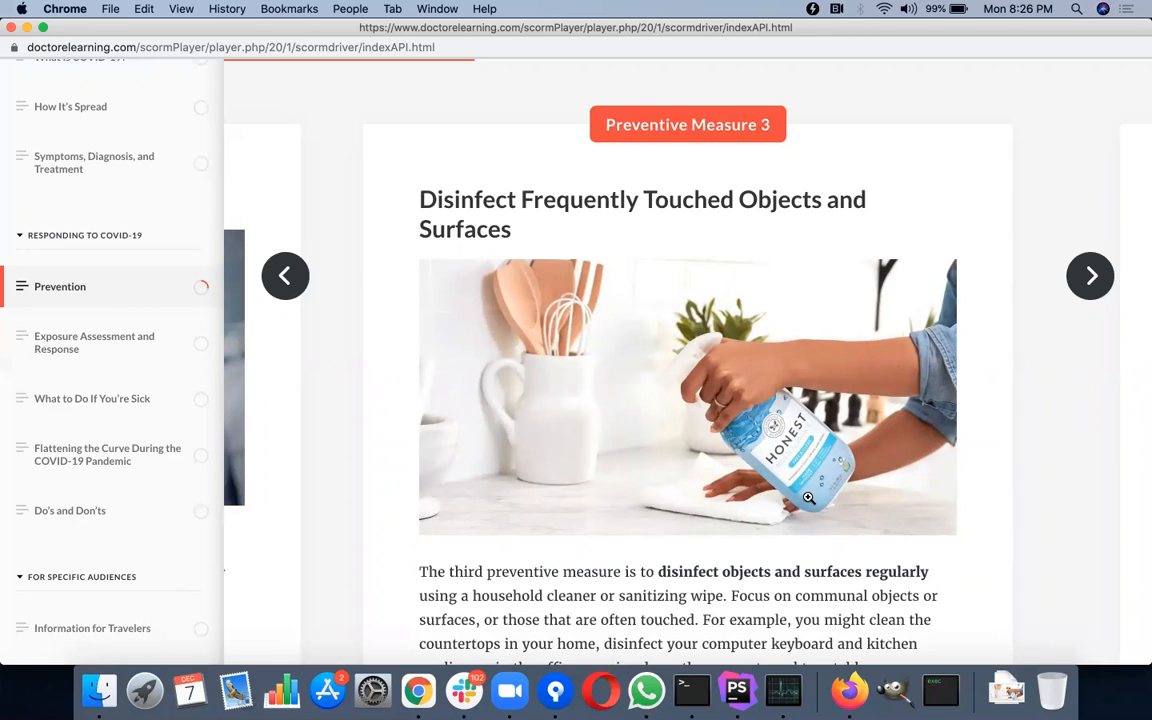
mouse_move(835, 481)
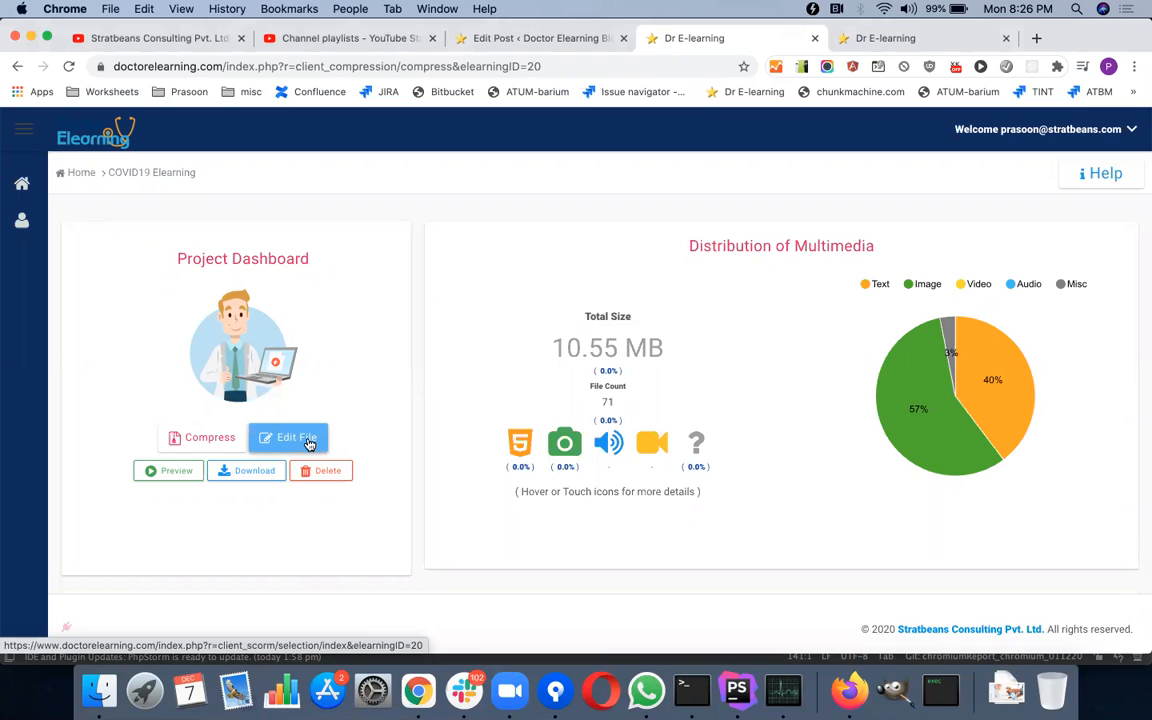
Filter the project's file list to show only Image files.
left_click(289, 437)
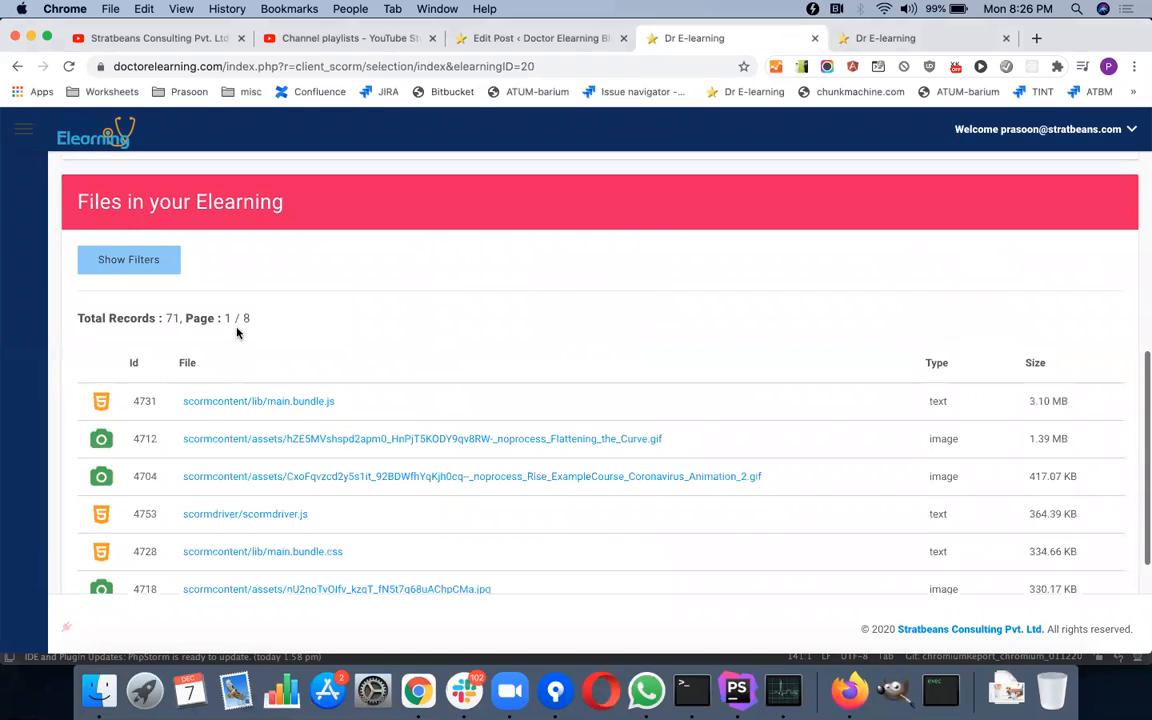
left_click(128, 259)
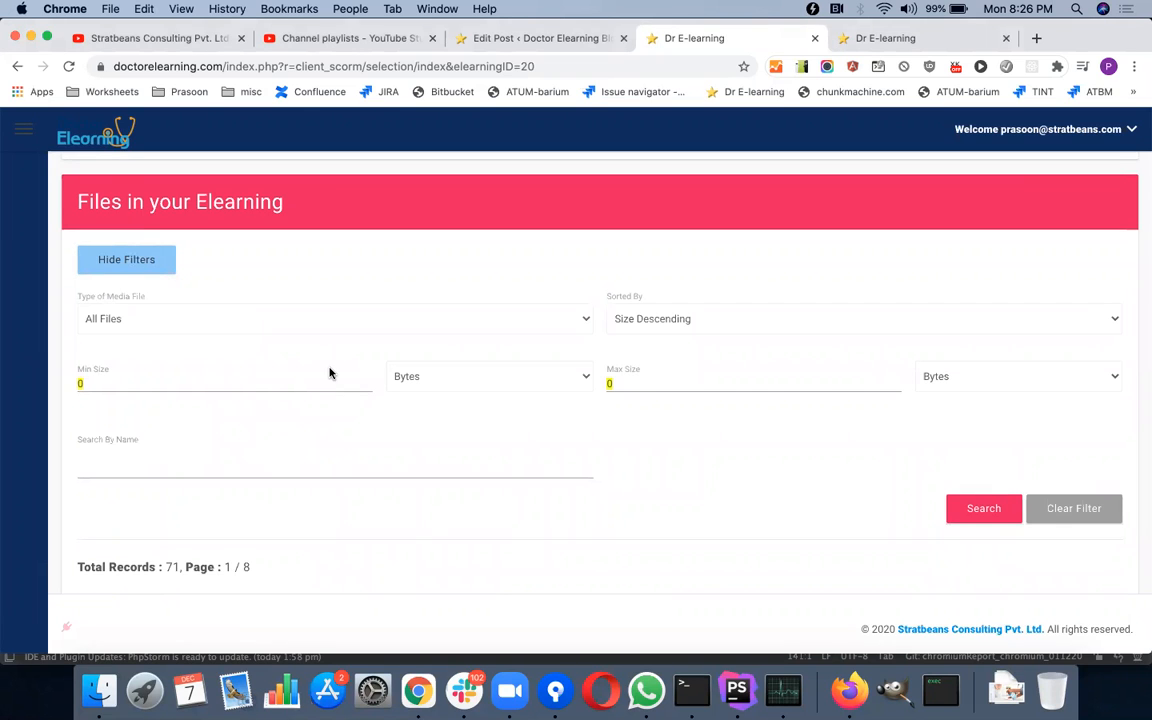
mouse_move(464, 320)
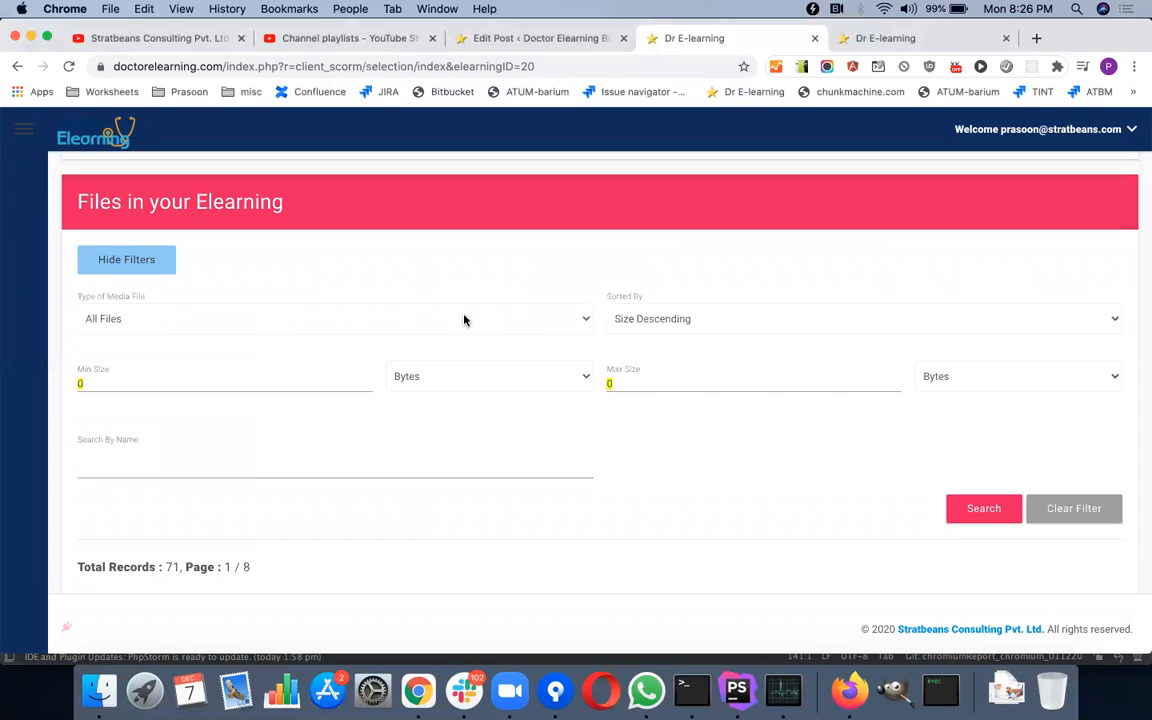
left_click(330, 318)
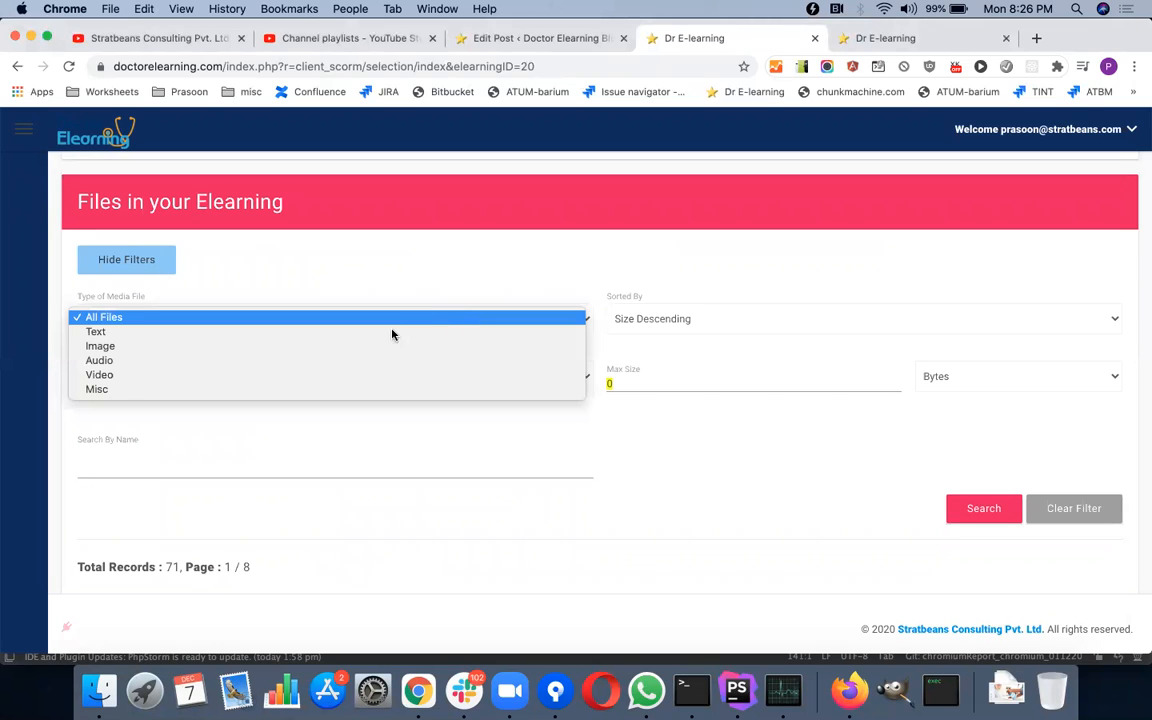
left_click(100, 345)
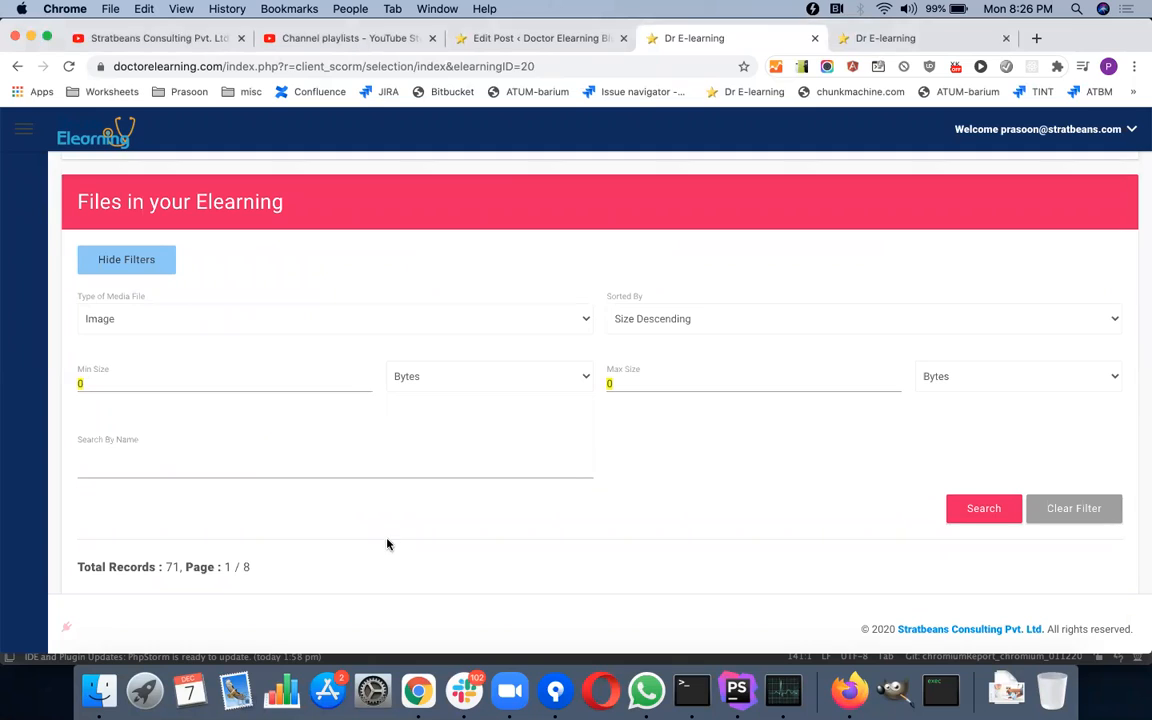
mouse_move(646, 453)
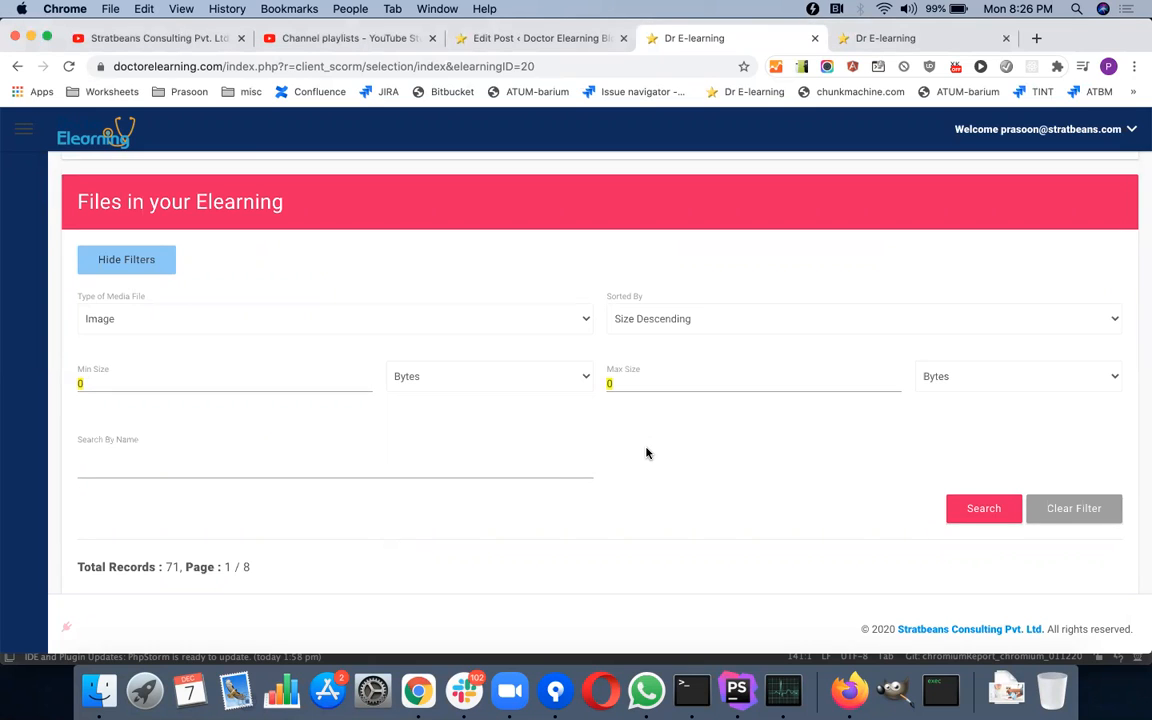
mouse_move(330, 410)
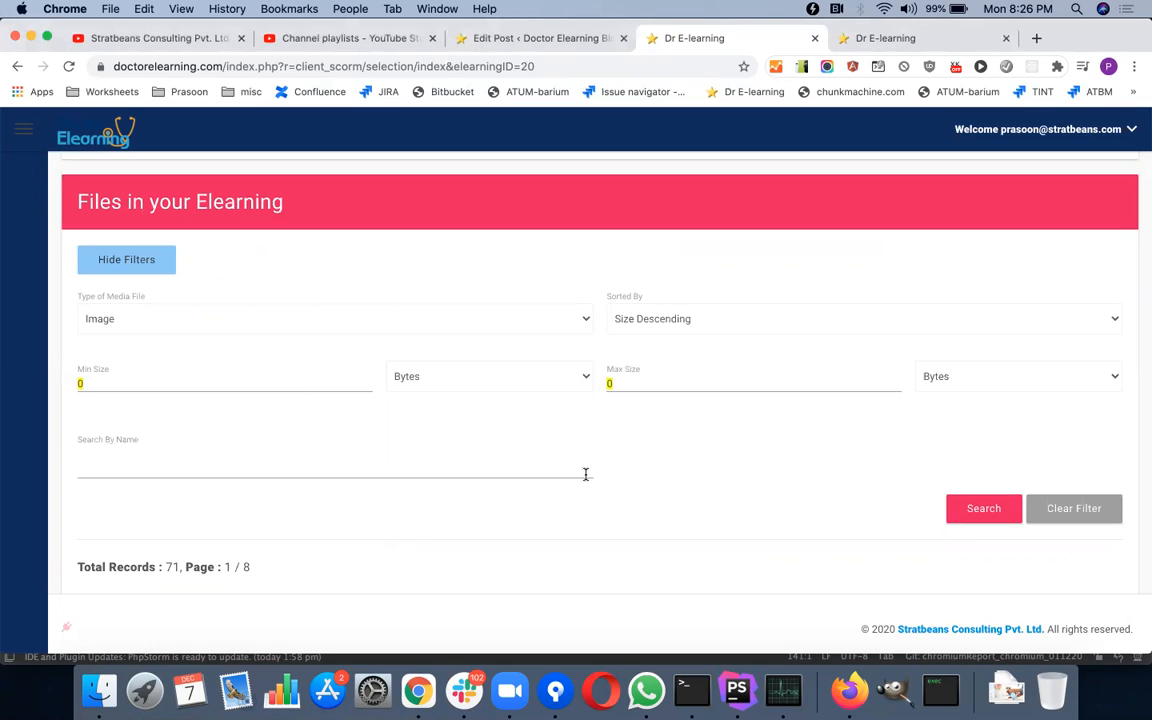
mouse_move(798, 493)
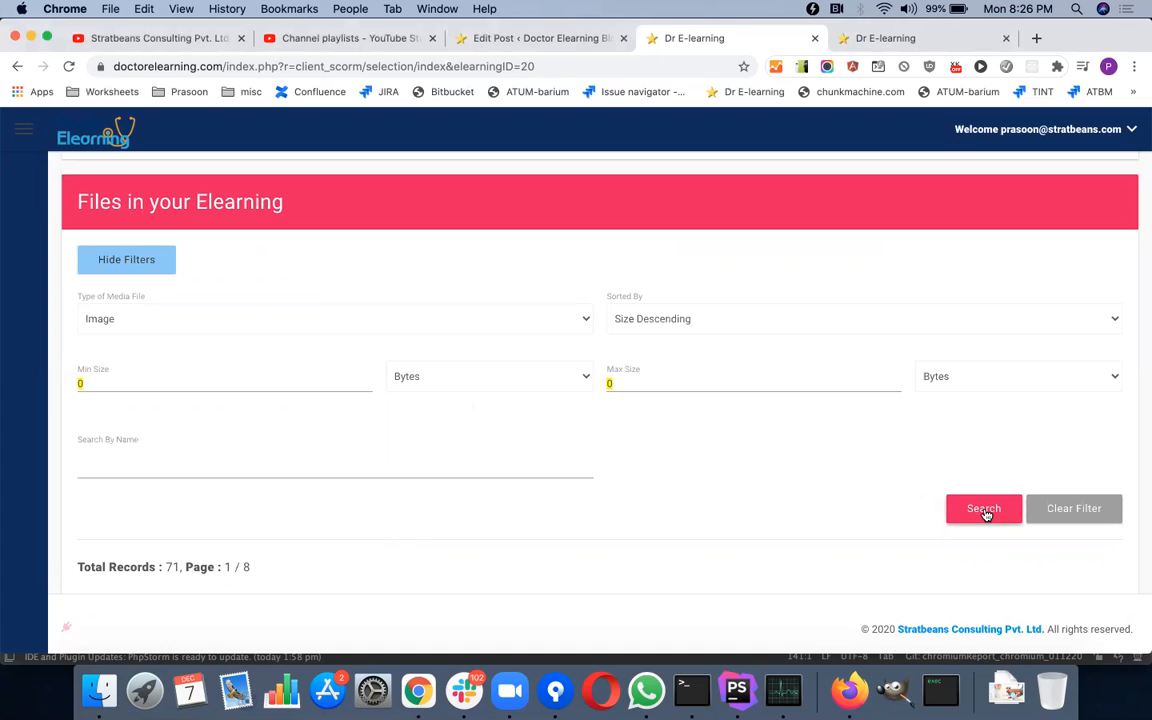
left_click(983, 508)
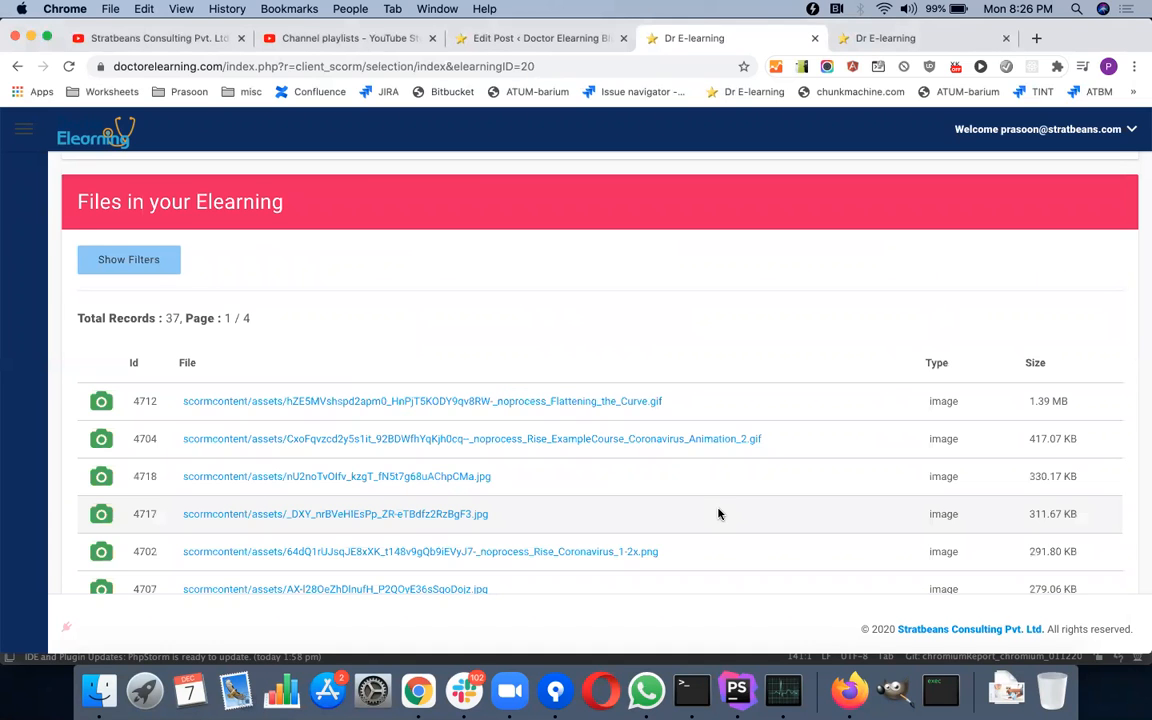
Page to 4 and back to 3, then open image 4724's replacement page.
scroll("down", 3)
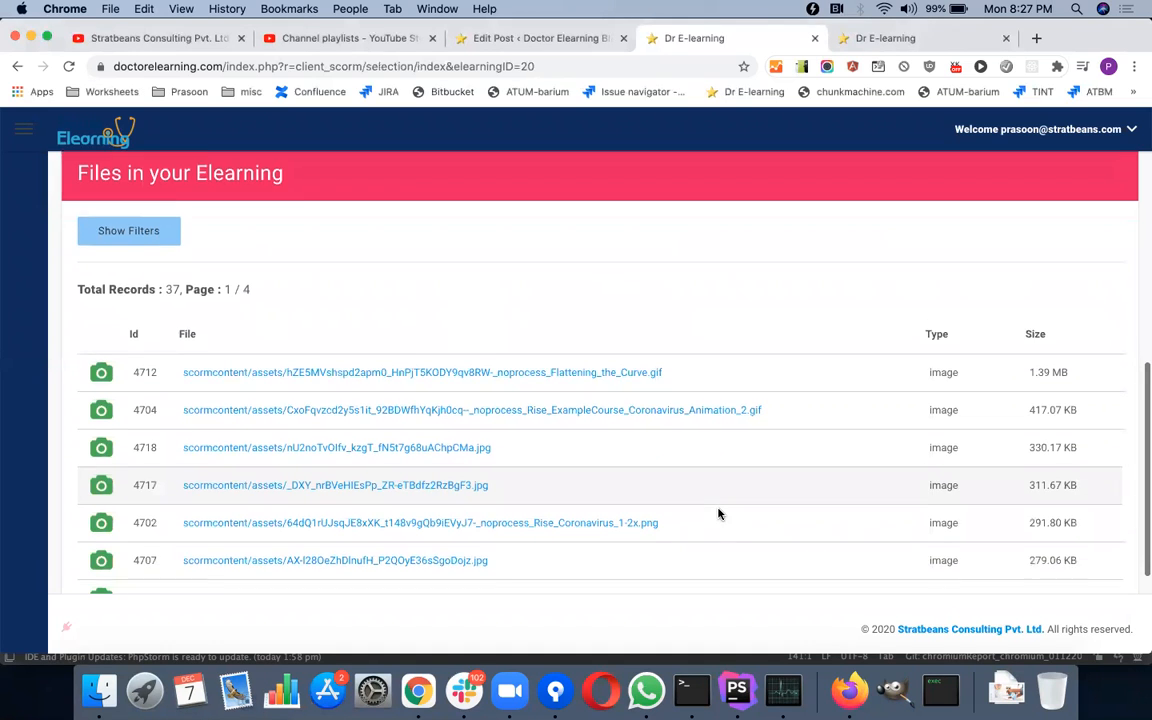
scroll("down", 3)
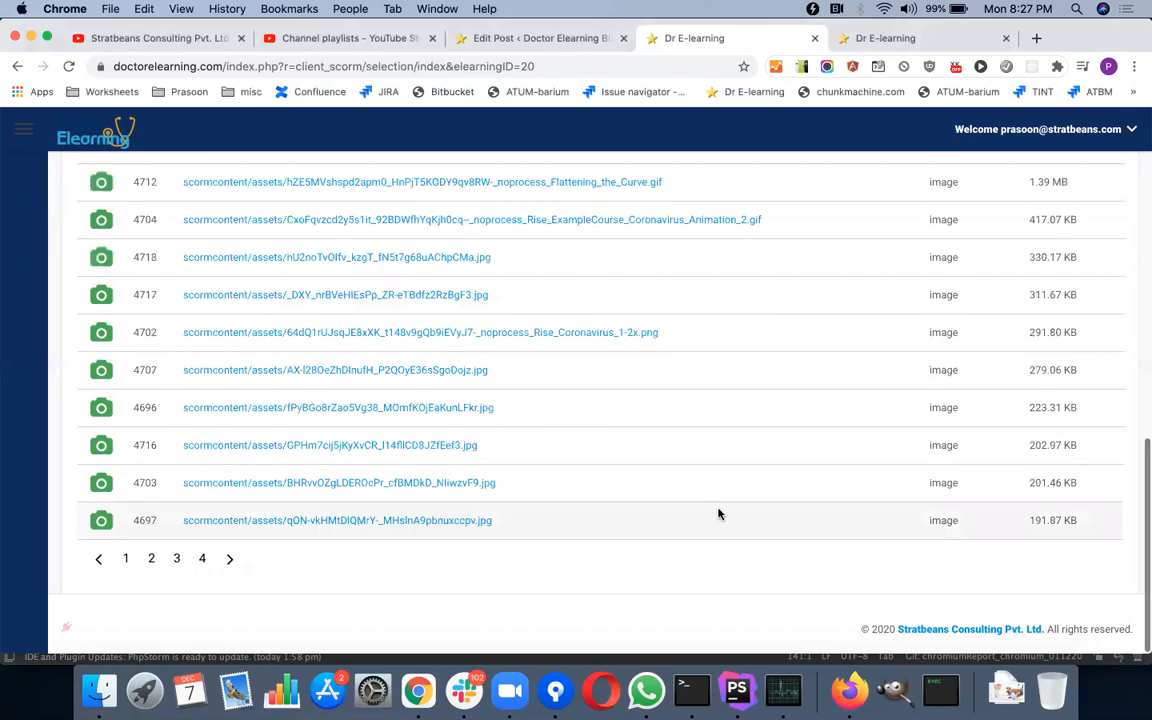
mouse_move(309, 540)
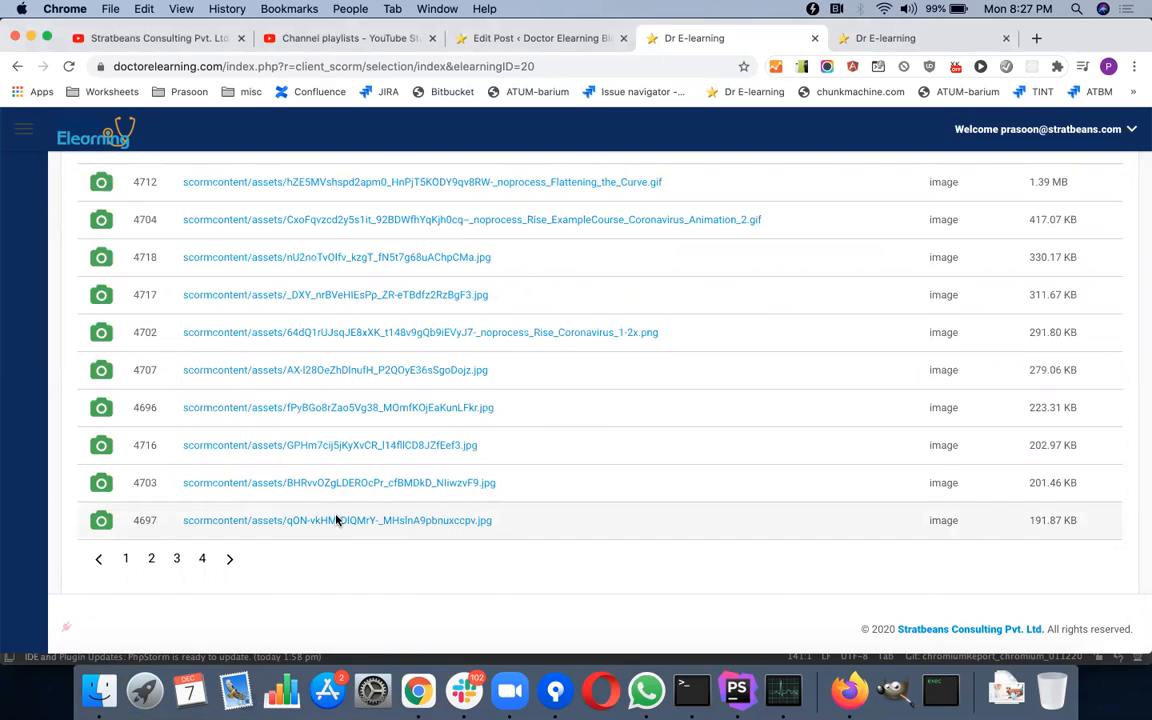
left_click(337, 520)
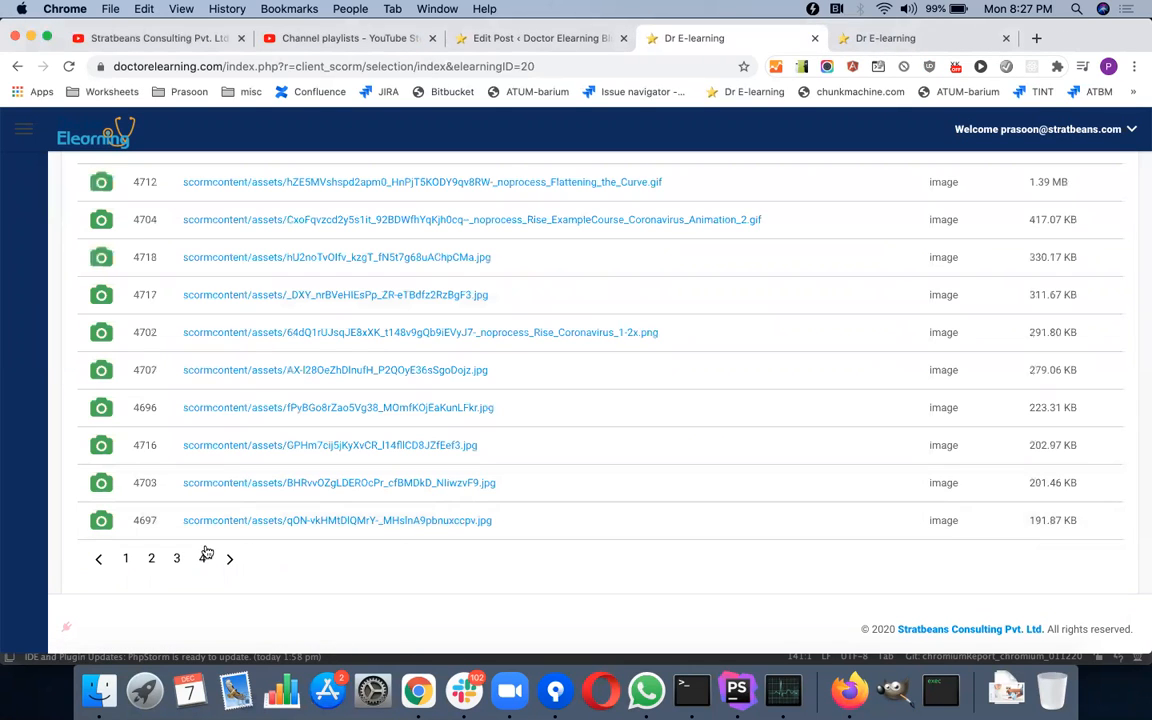
left_click(229, 558)
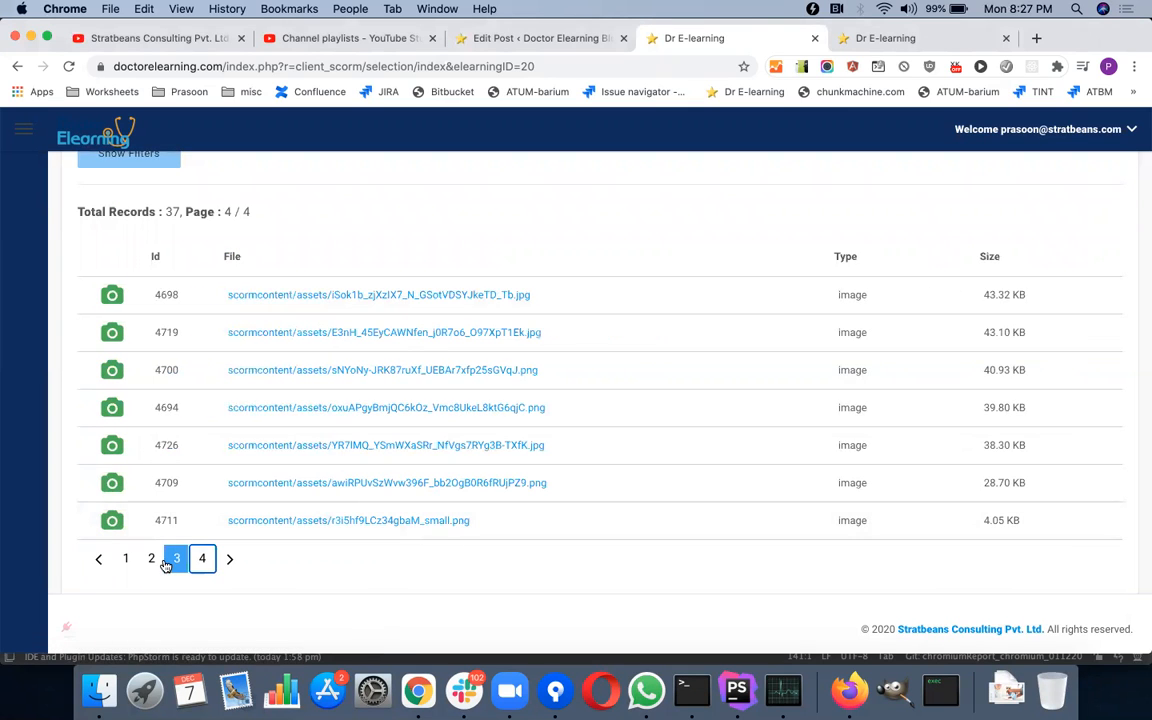
left_click(175, 558)
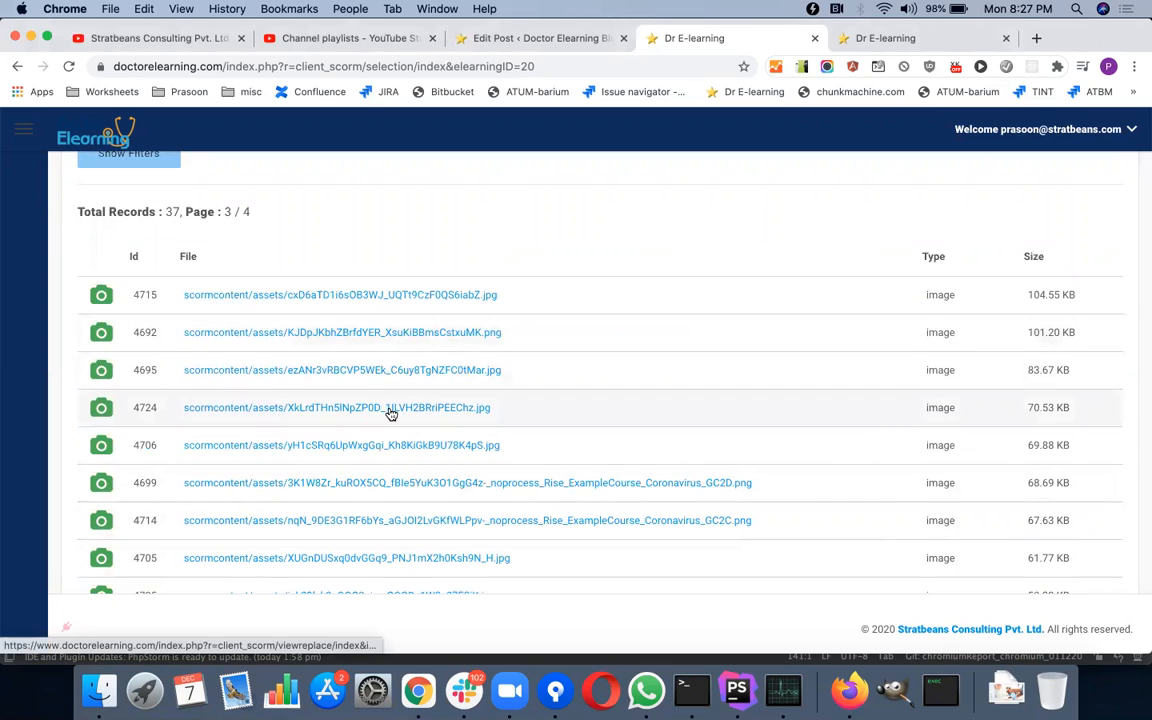
mouse_move(408, 410)
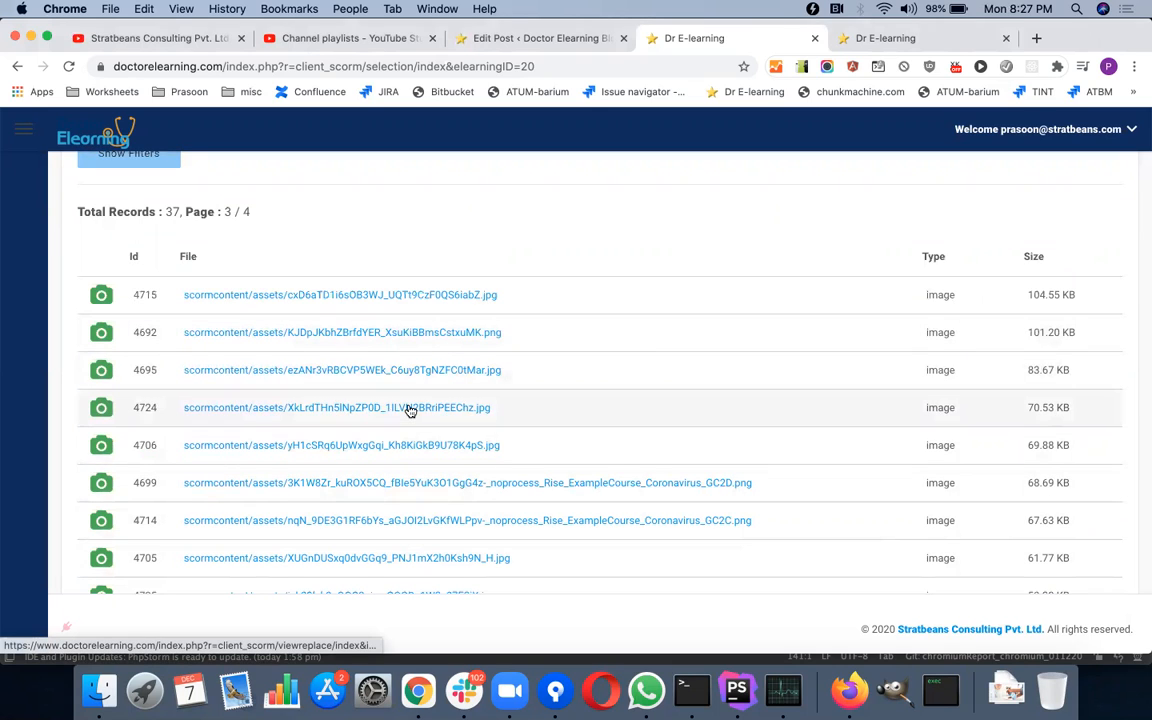
left_click(336, 407)
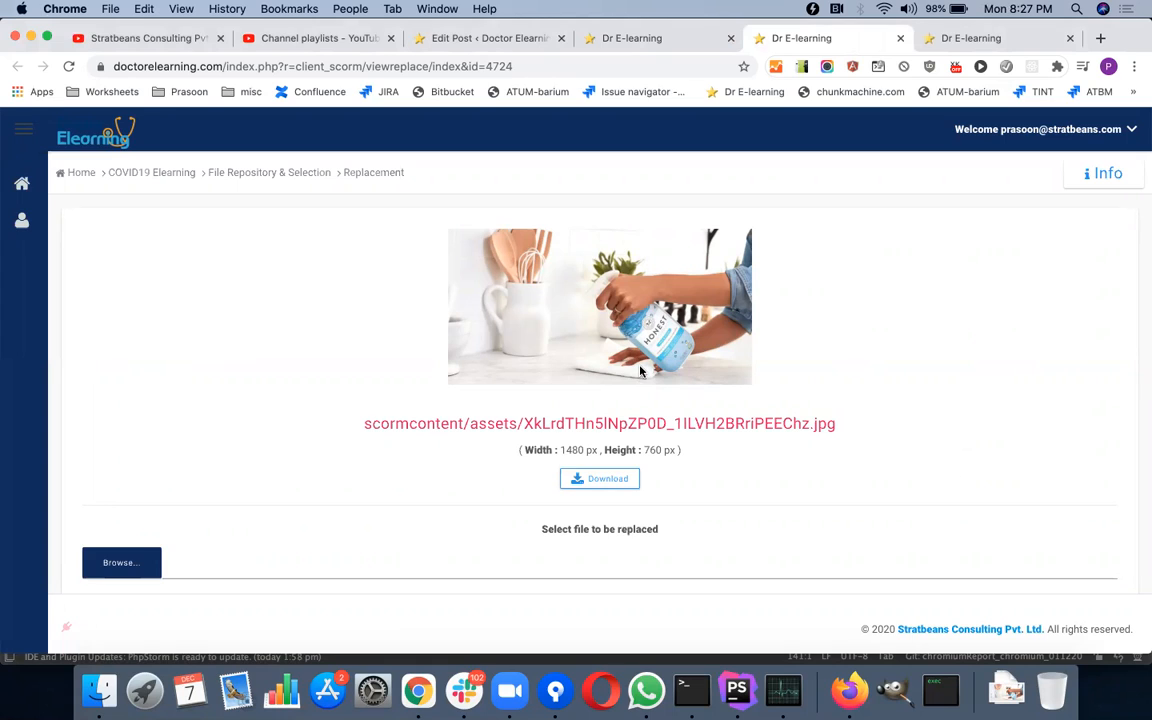
mouse_move(672, 338)
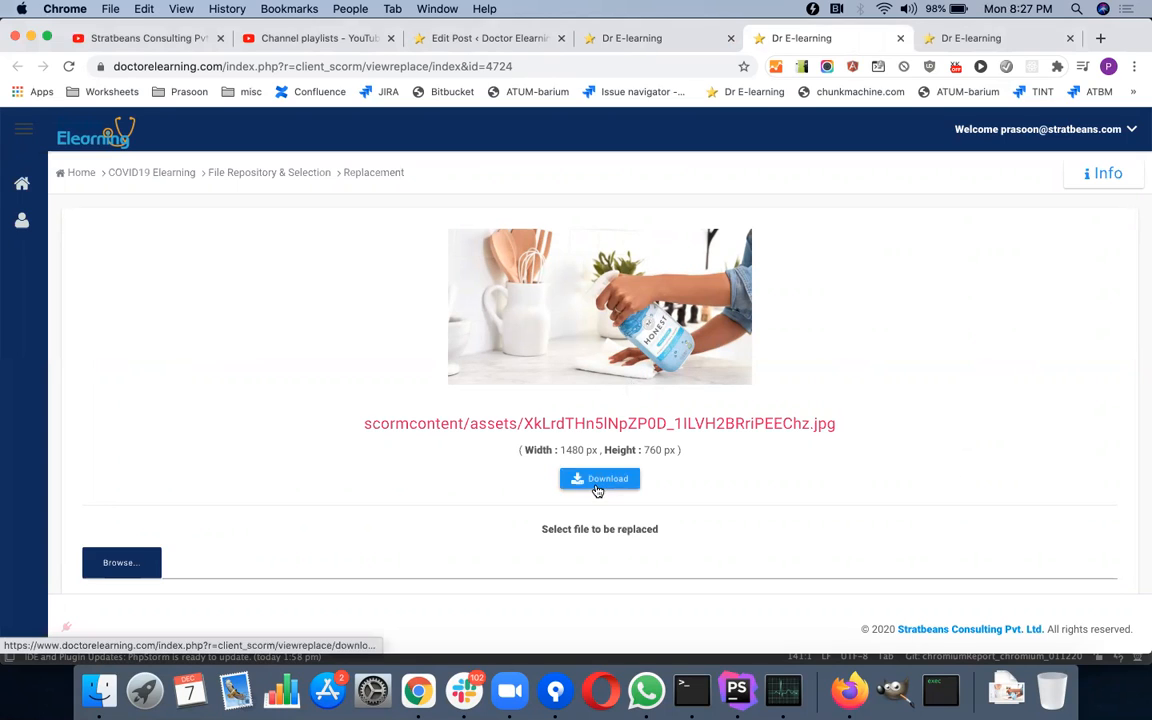
Download image 4724, the bottle photo, and save it to Downloads.
left_click(599, 478)
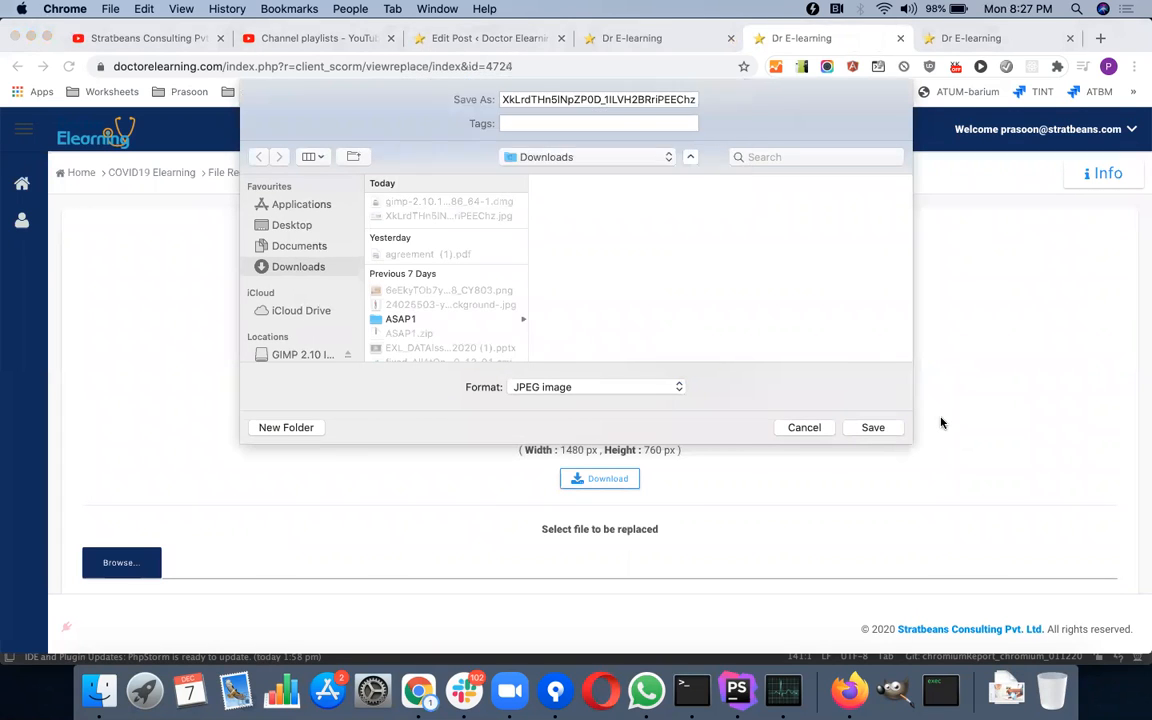
left_click(872, 427)
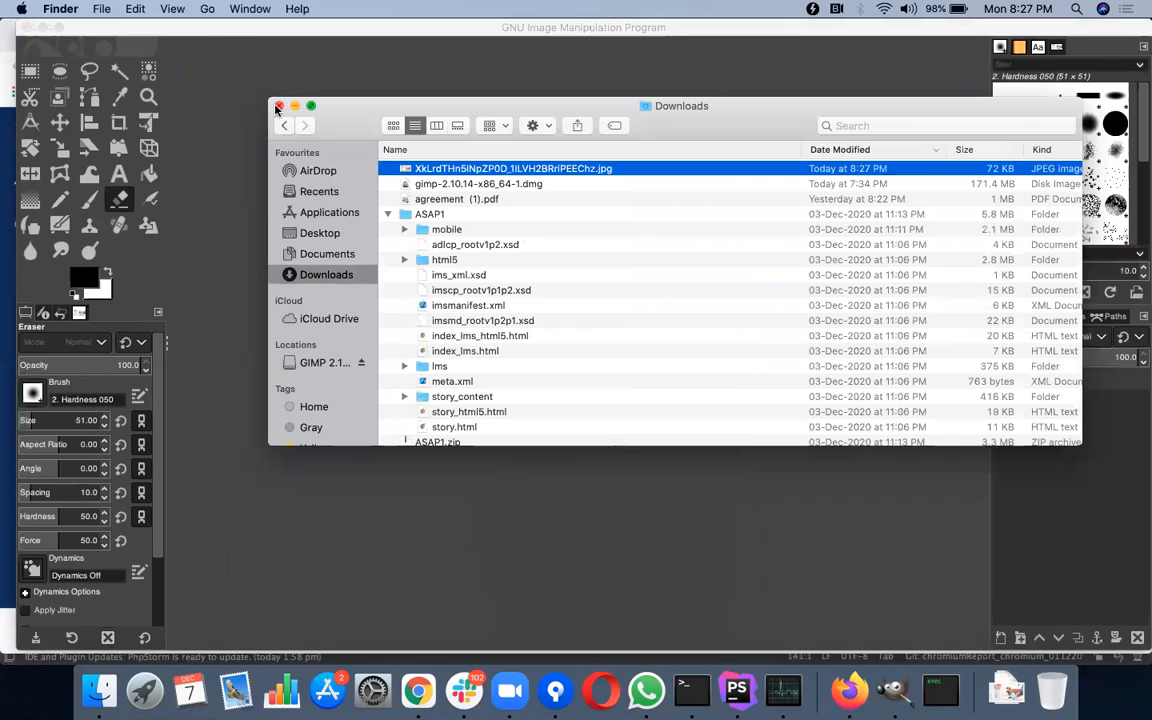
Open the downloaded 1480×760 bottle photo in GIMP.
double_click(513, 168)
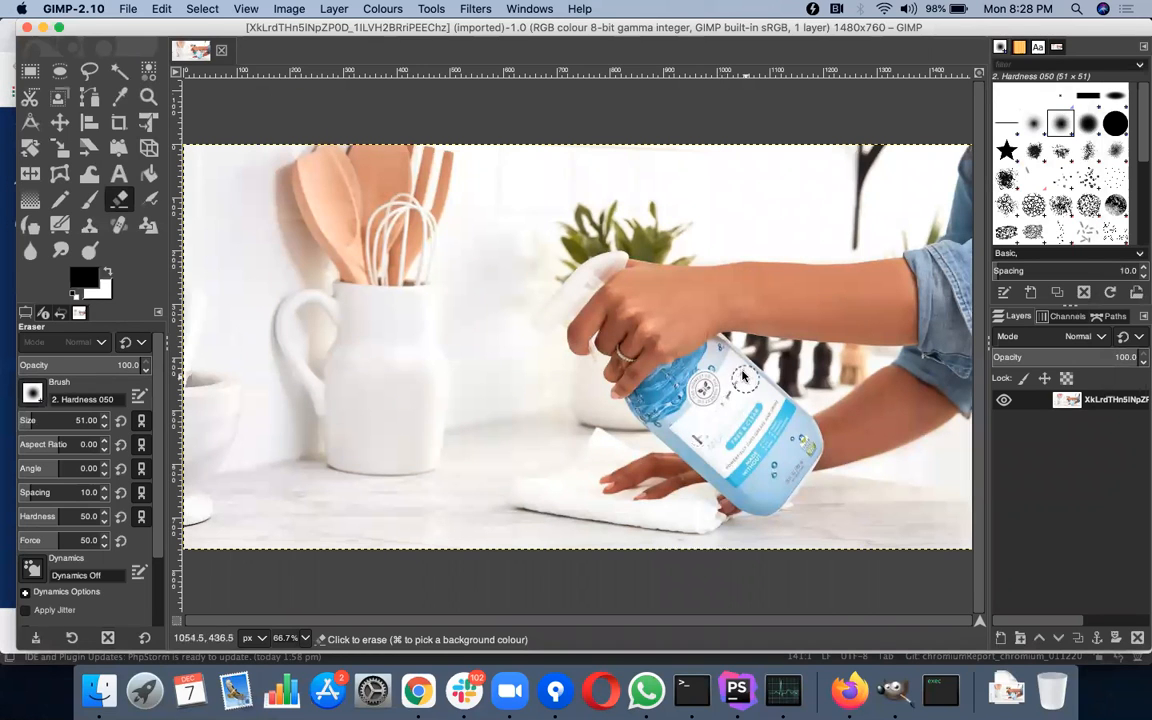
mouse_move(725, 430)
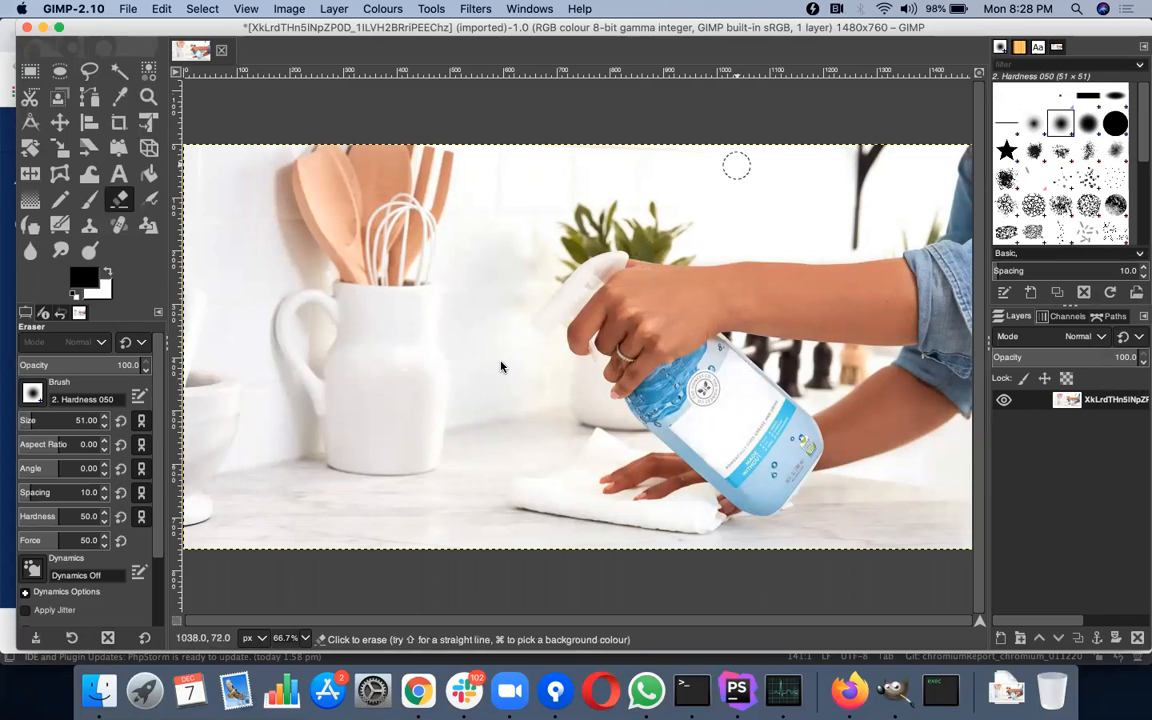
Export the edited photo as JPEG, replacing the original file in Downloads.
left_click(128, 8)
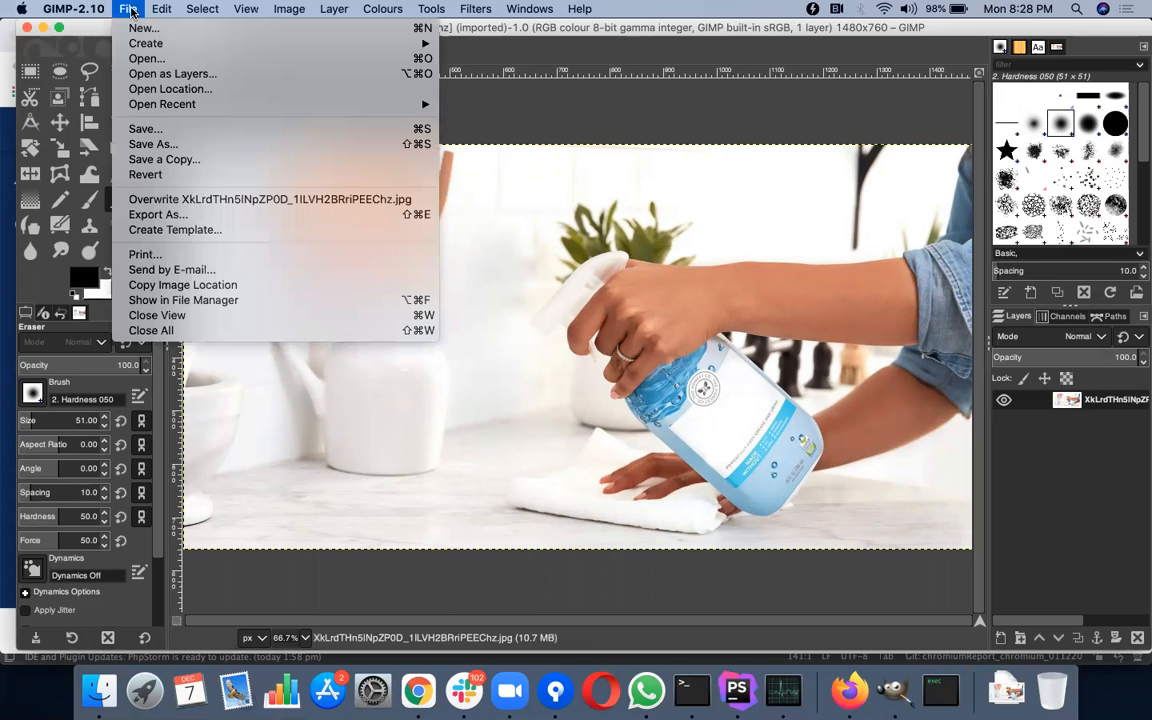
mouse_move(157, 214)
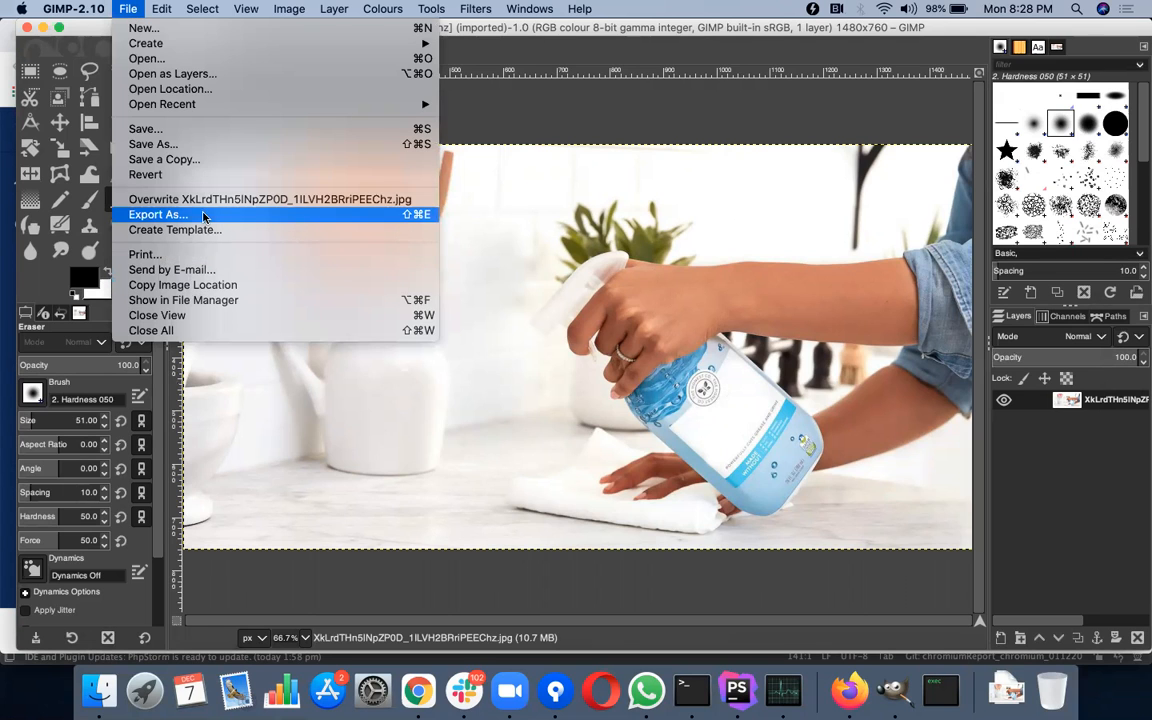
left_click(158, 214)
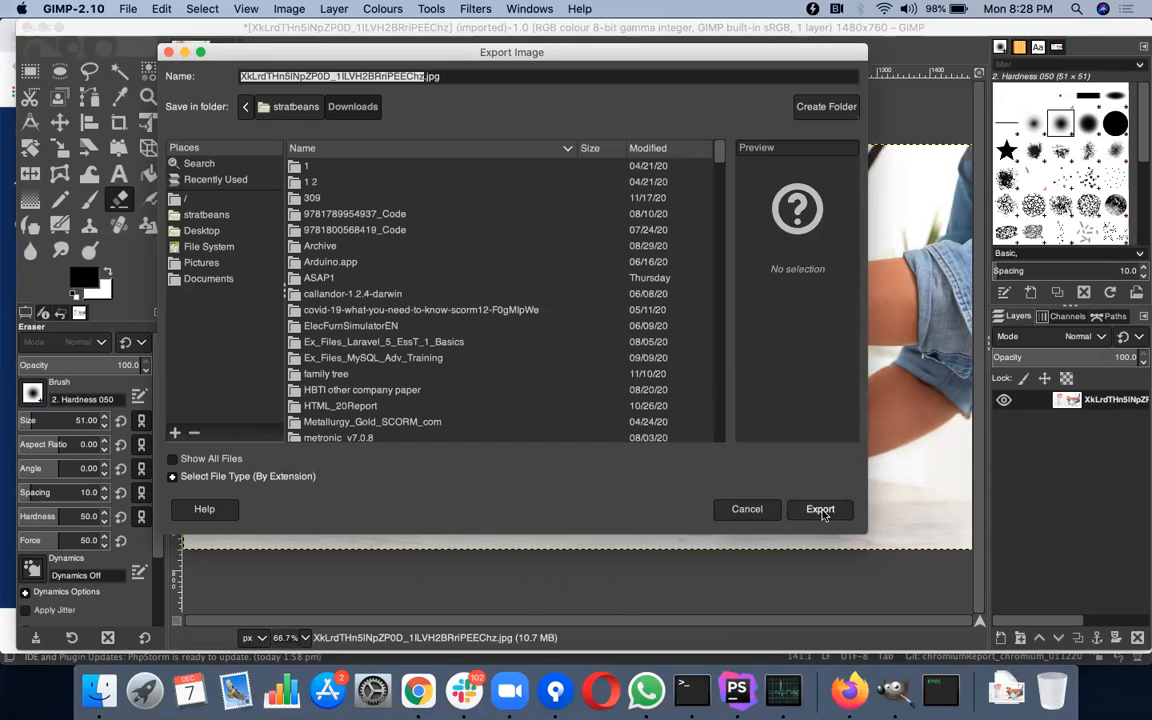
left_click(819, 509)
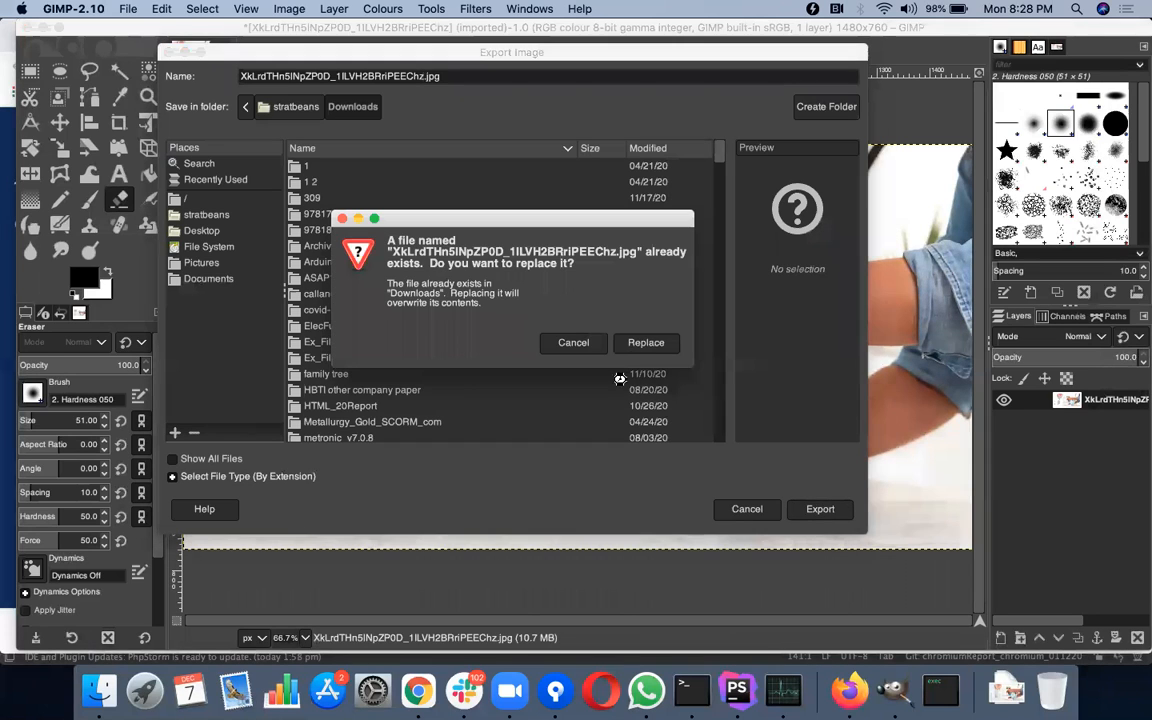
left_click(645, 342)
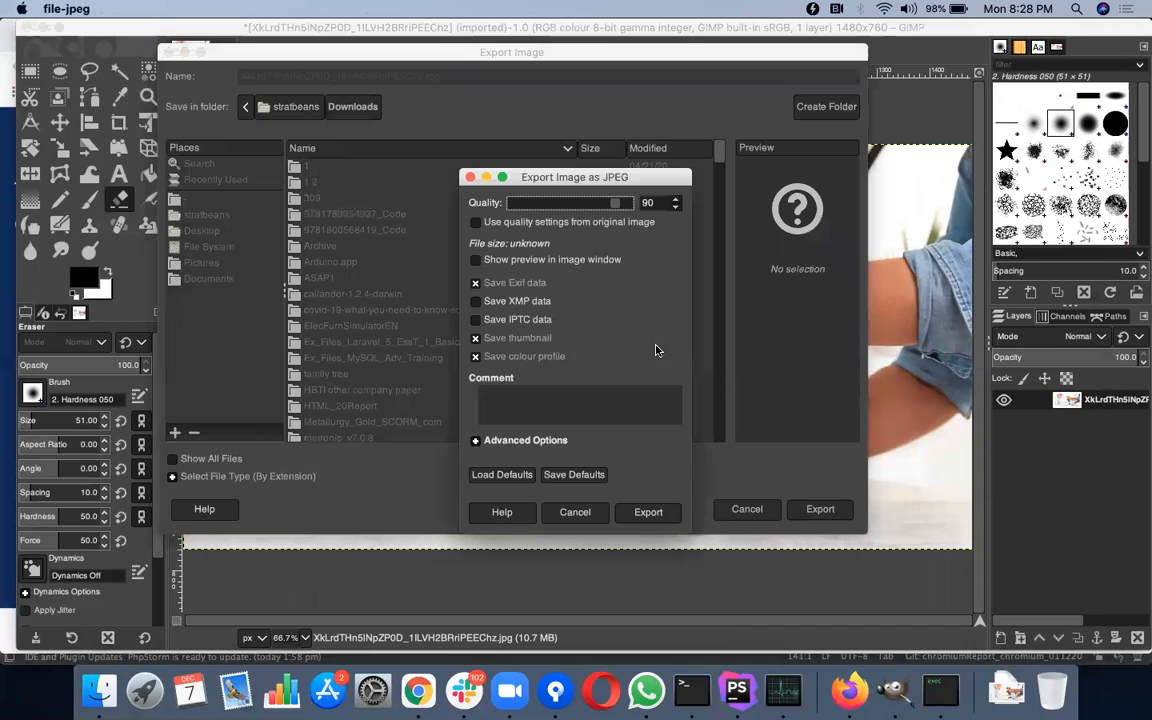
left_click(648, 511)
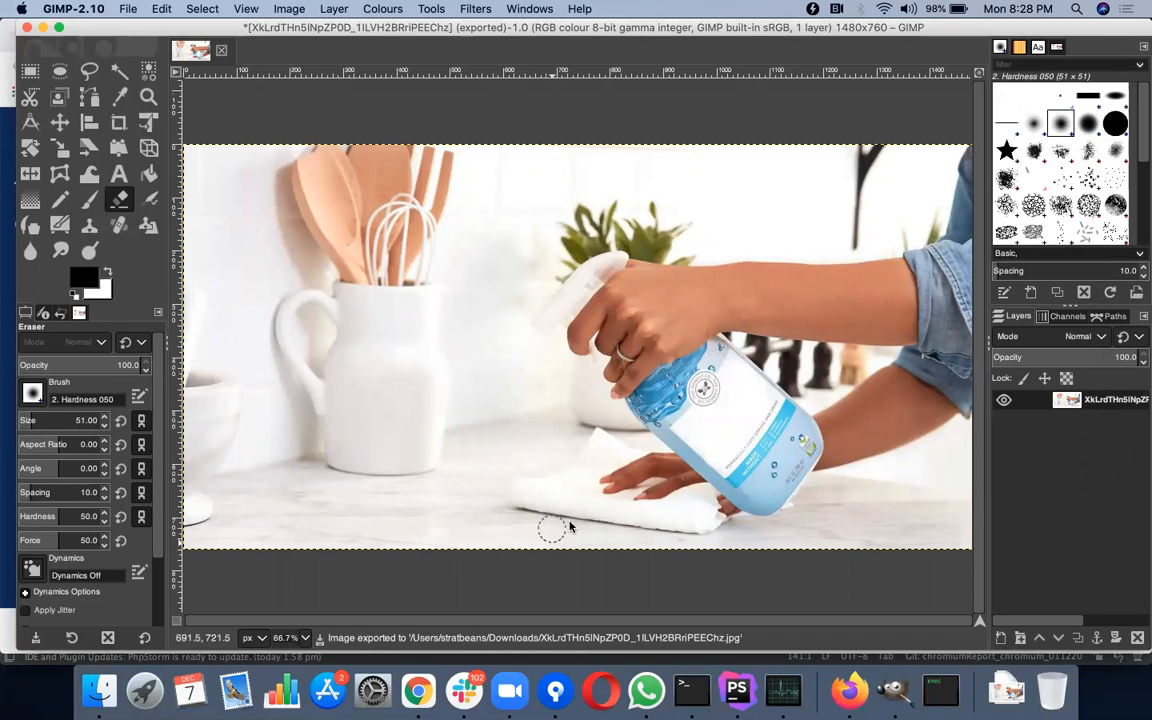
mouse_move(733, 427)
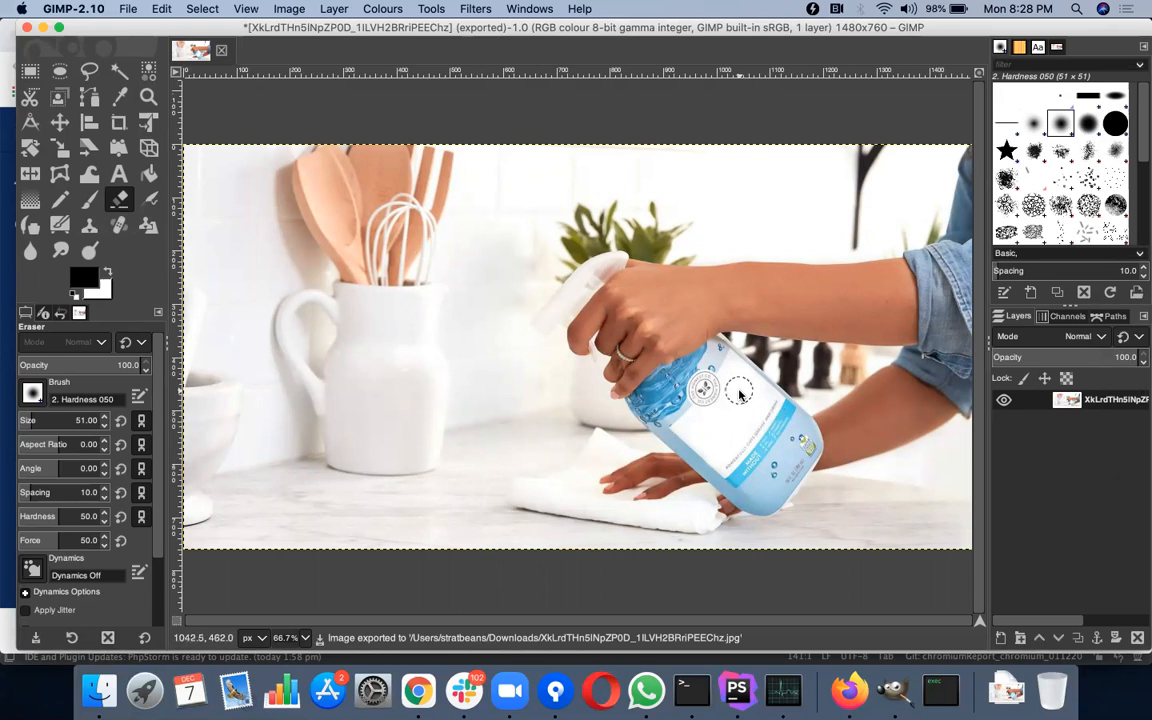
mouse_move(418, 690)
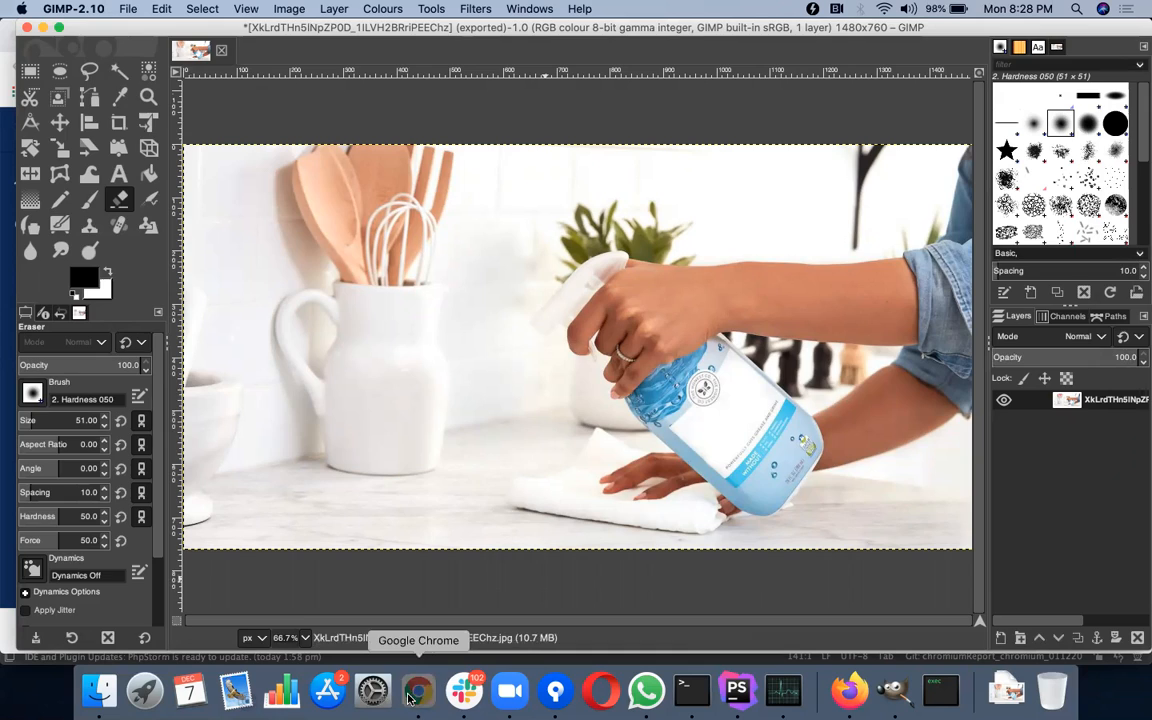
Upload the edited JPEG as image 4724's replacement and return to the project dashboard.
left_click(418, 690)
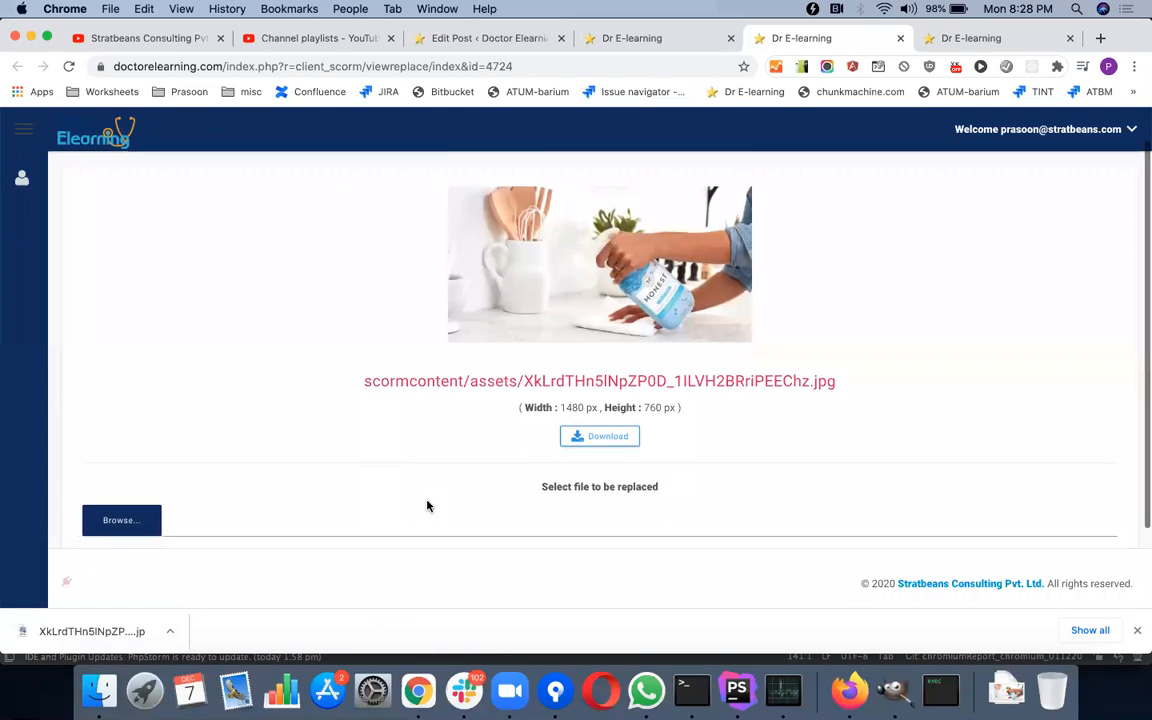
scroll("down", 3)
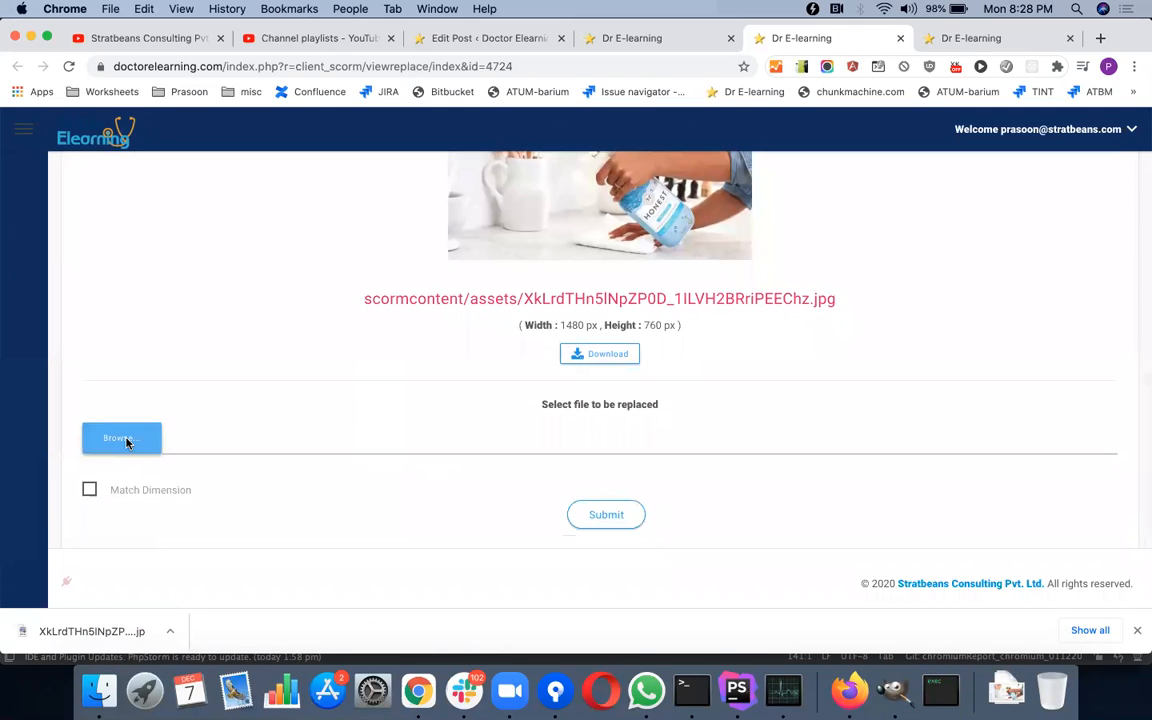
left_click(120, 438)
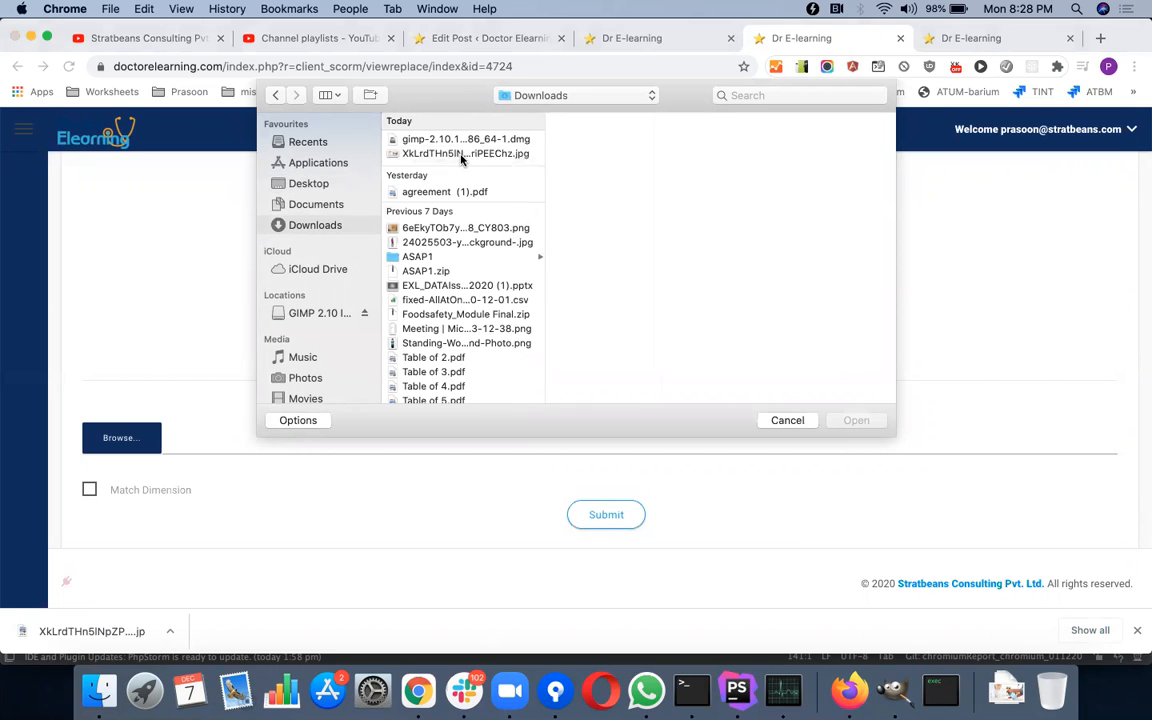
left_click(464, 153)
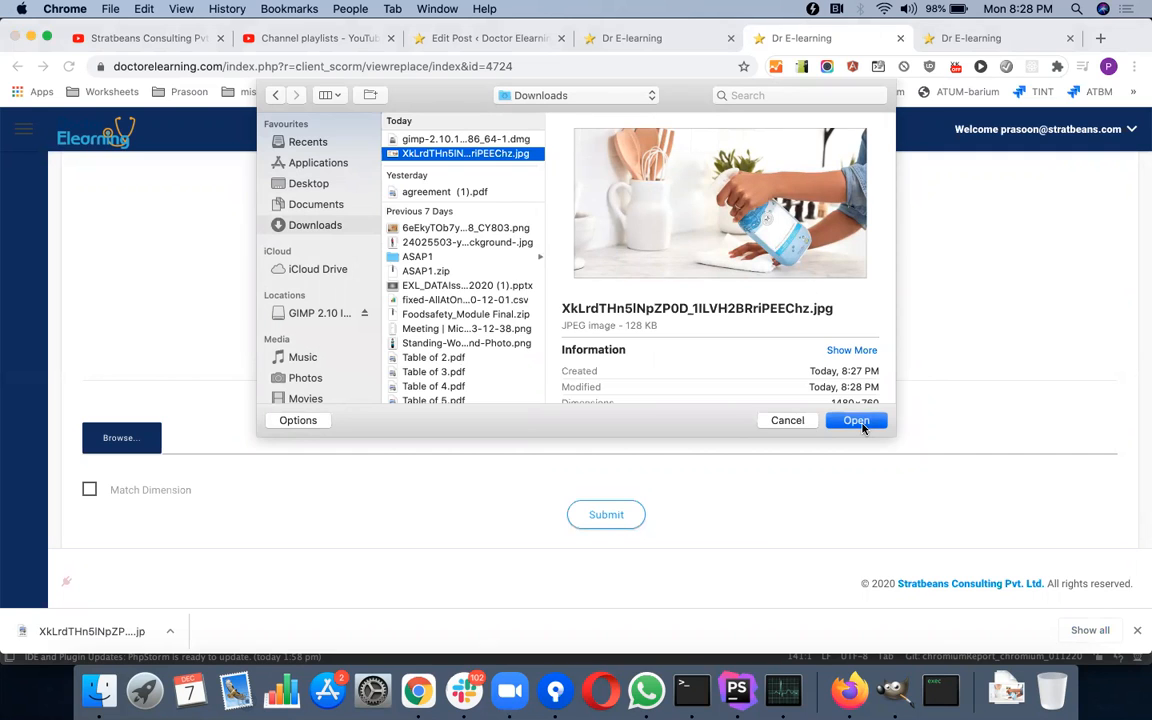
left_click(856, 420)
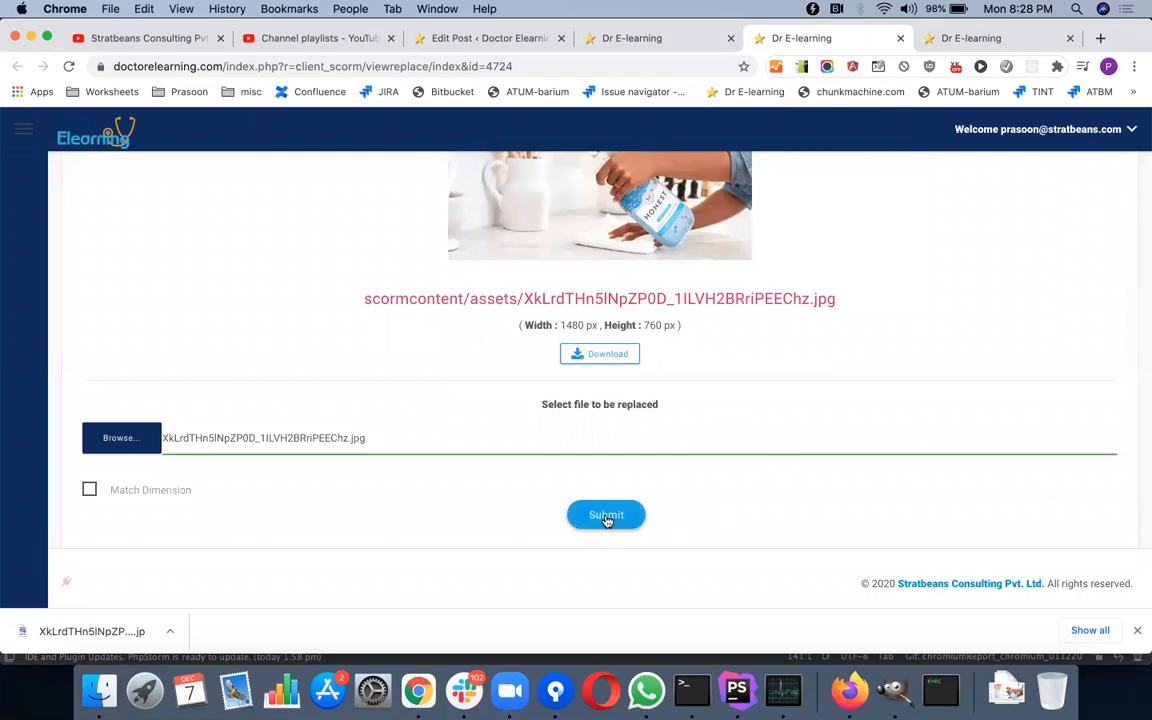
left_click(606, 514)
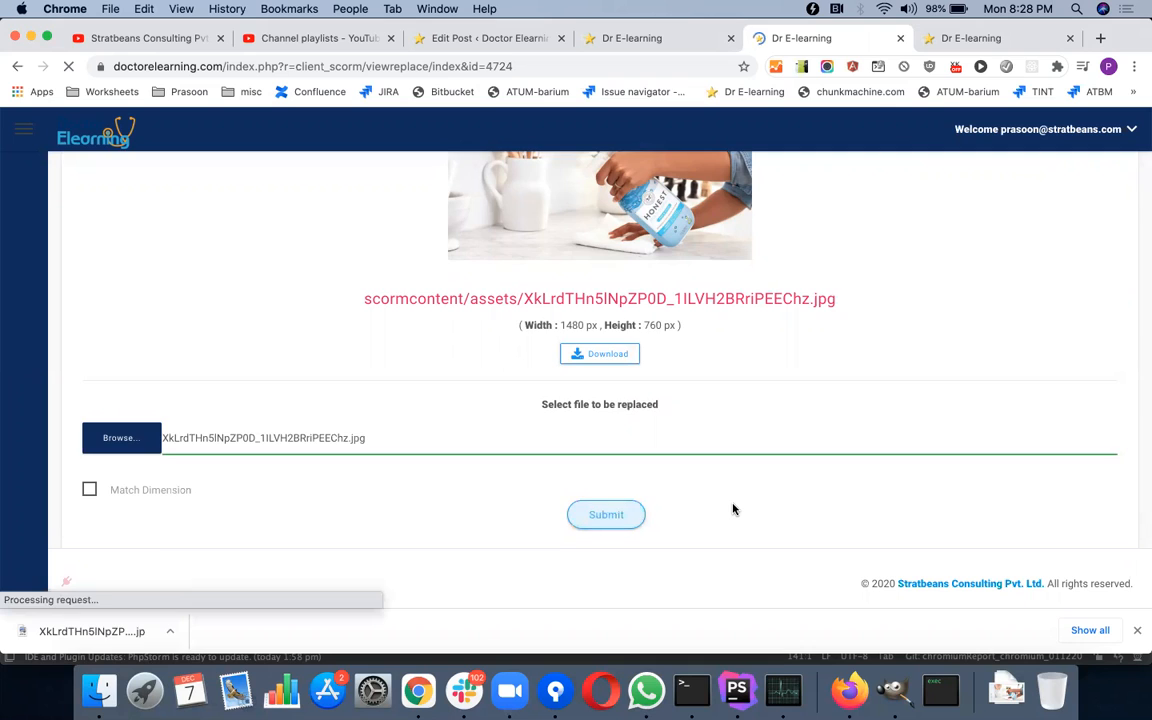
left_click(606, 514)
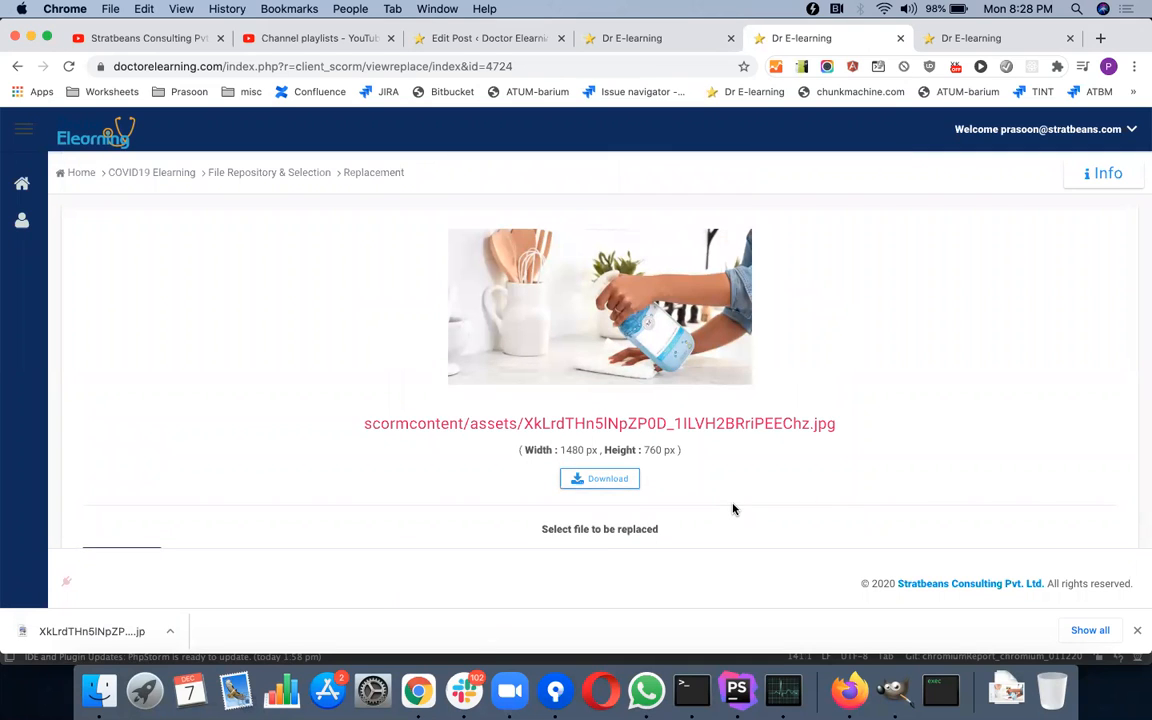
mouse_move(214, 240)
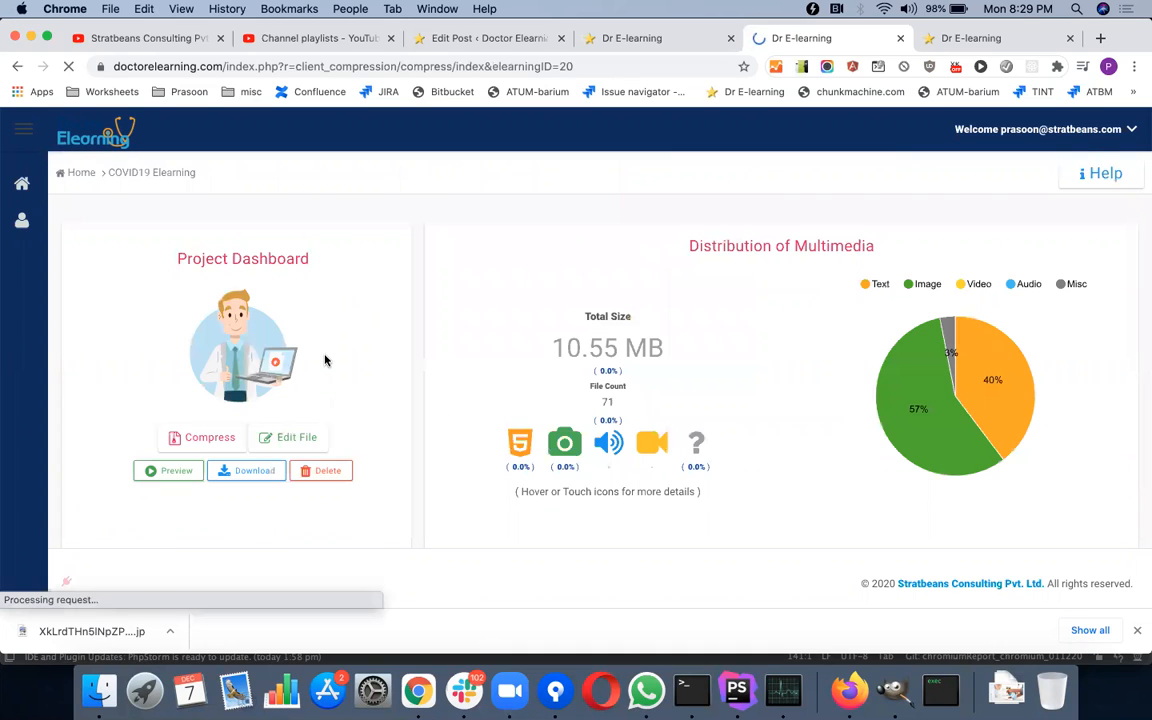
left_click(168, 470)
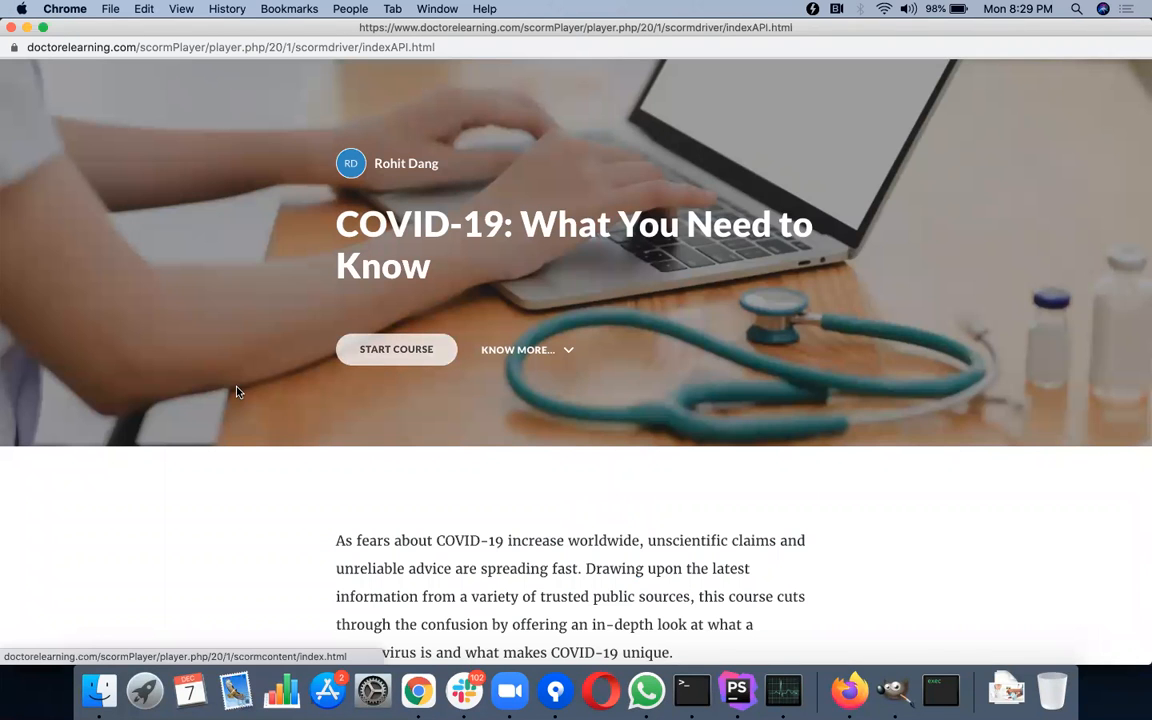
left_click(396, 349)
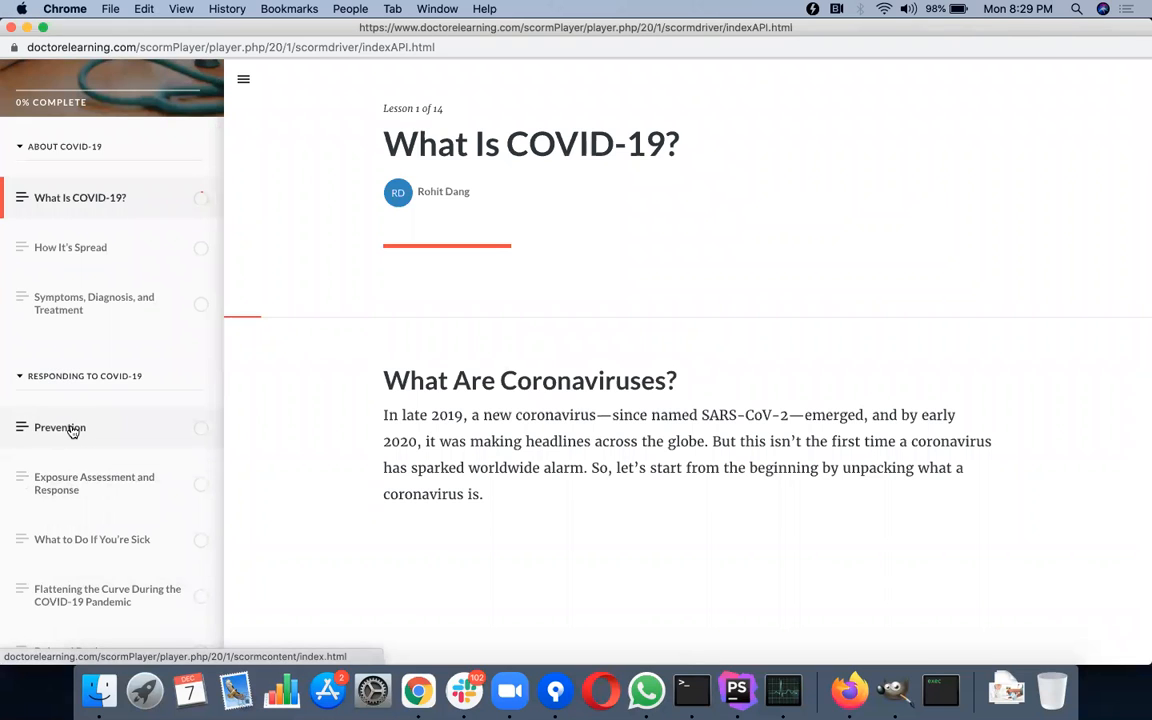
left_click(59, 427)
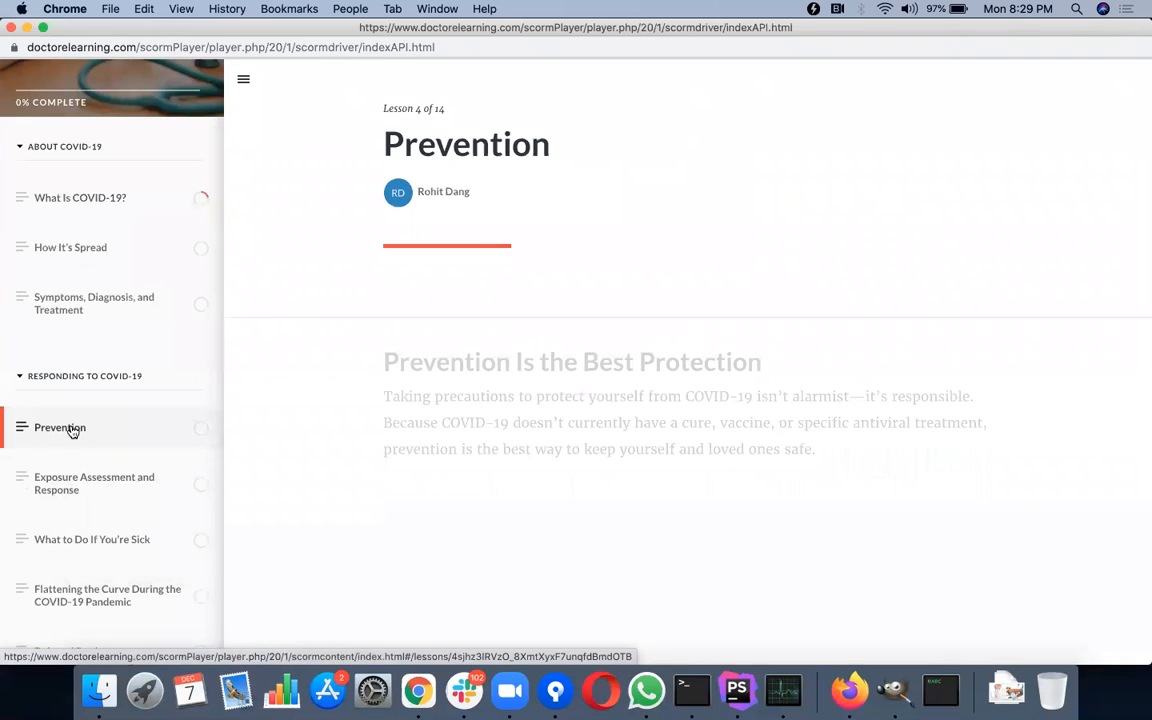
scroll("down", 3)
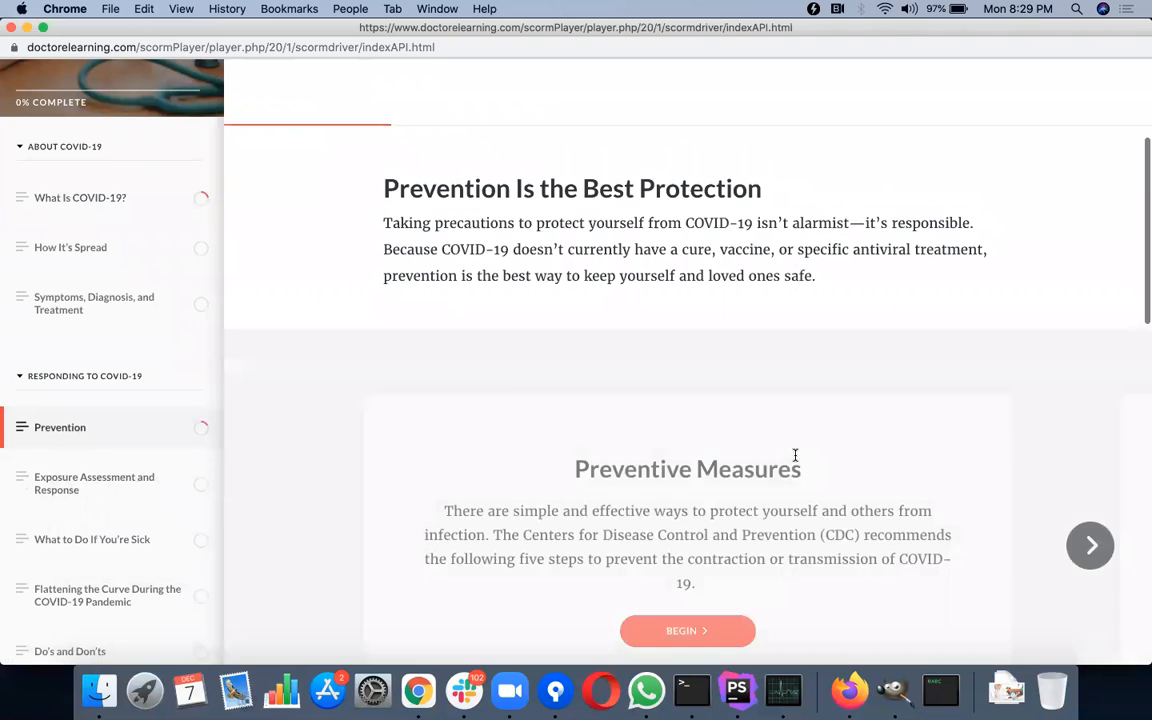
left_click(1090, 545)
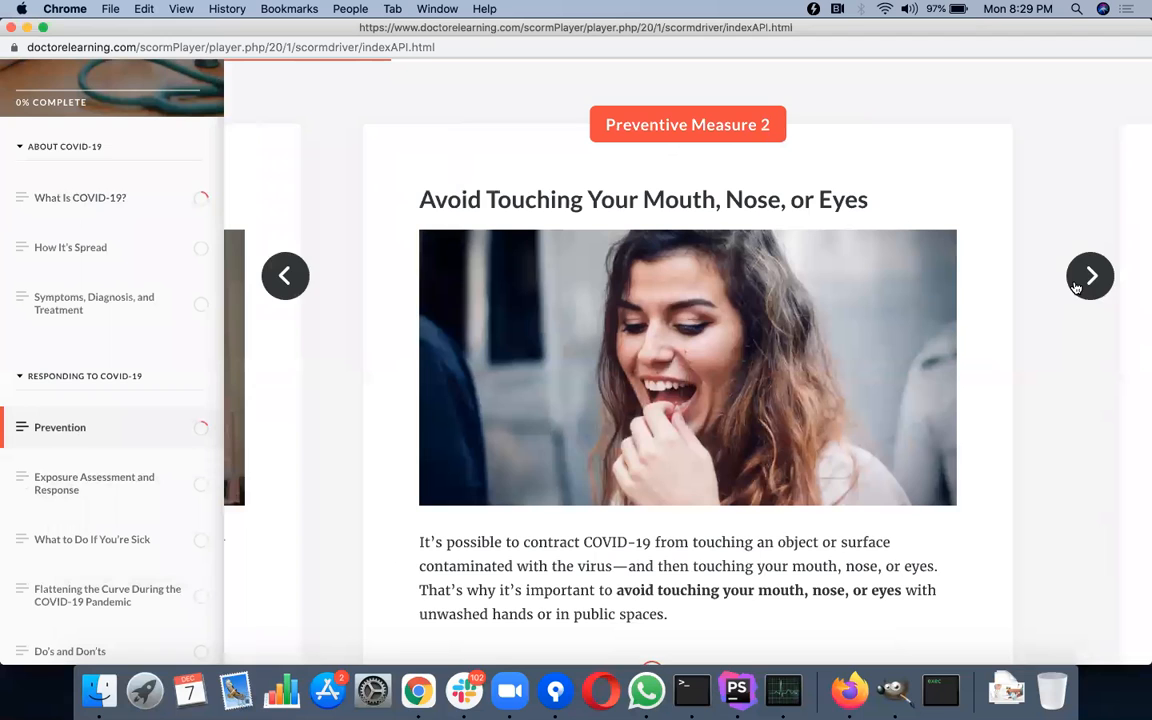
left_click(1090, 275)
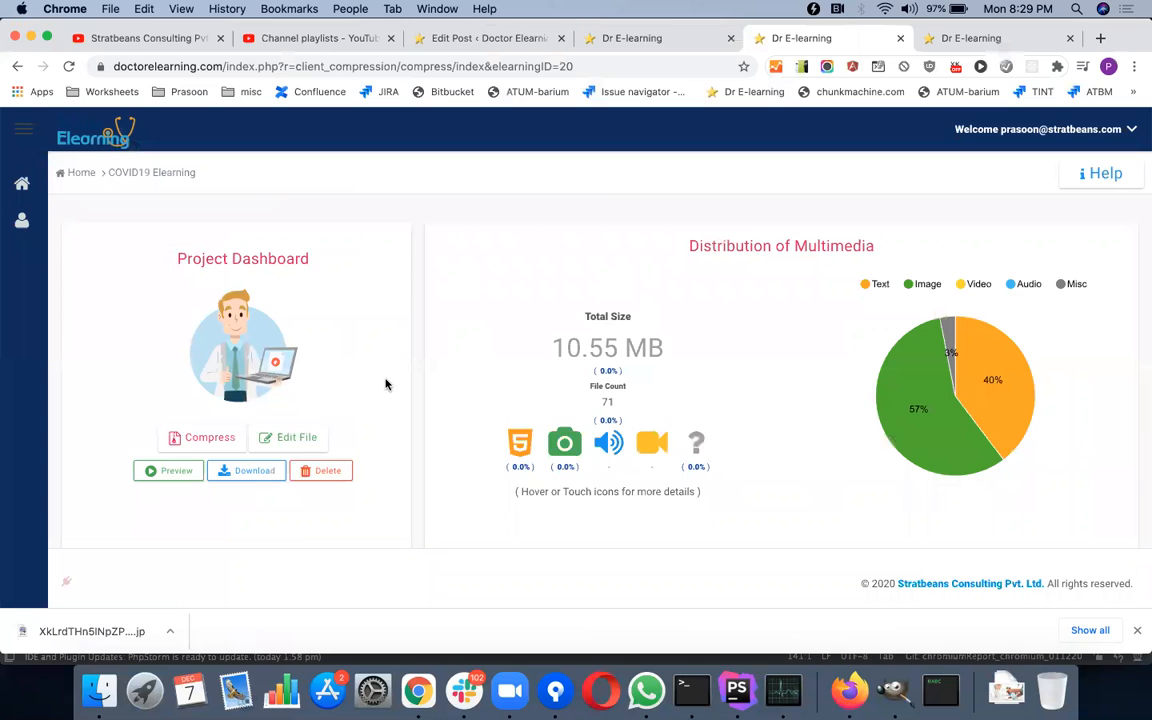
Request a zip download of the COVID19 Elearning course.
left_click(246, 470)
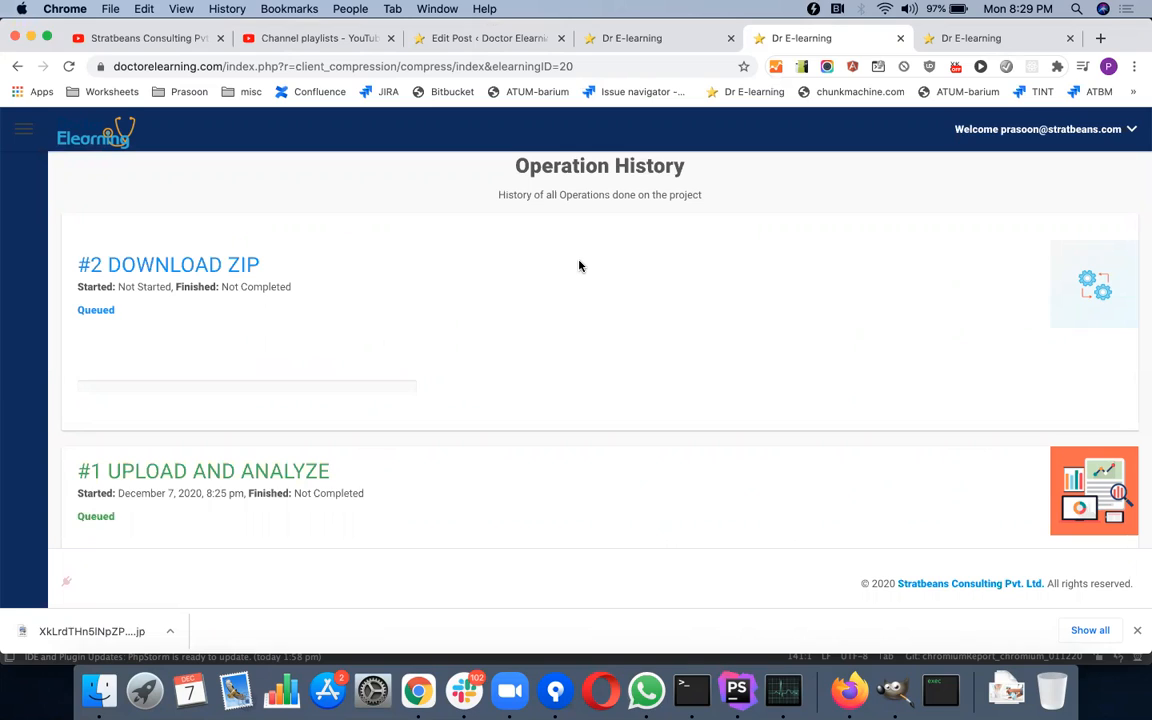
mouse_move(667, 262)
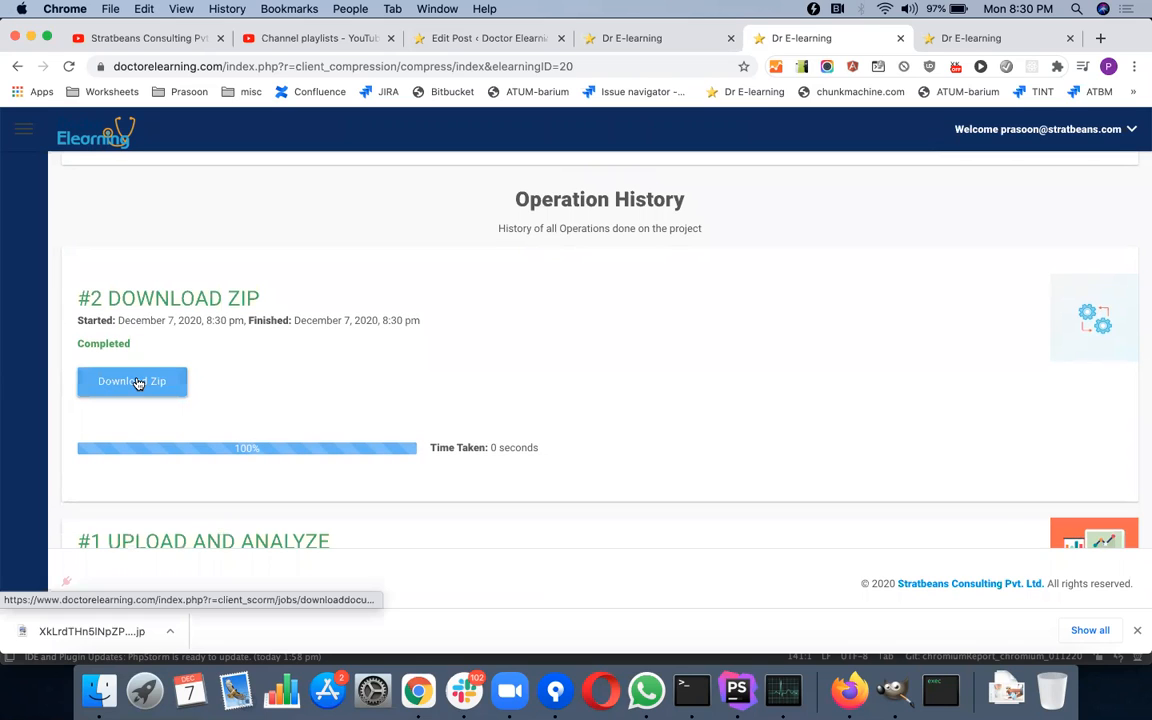
mouse_move(131, 381)
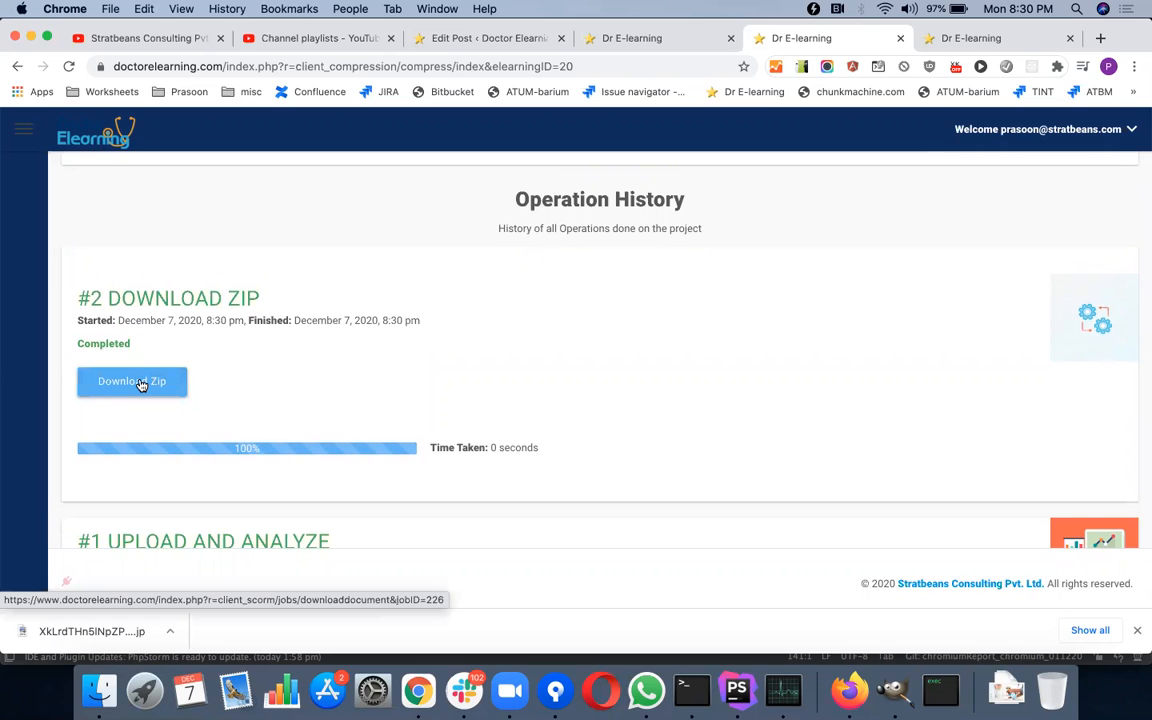
Download the COVID-19 course zip archive and save it to the Downloads folder.
left_click(131, 381)
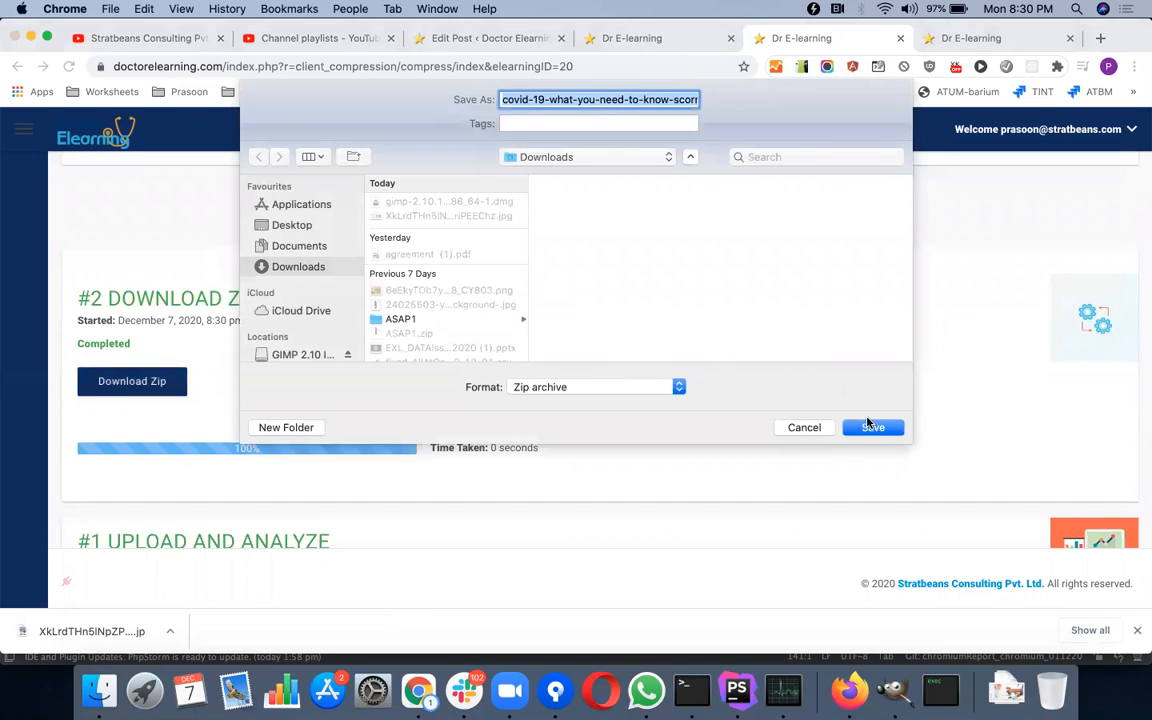
left_click(872, 427)
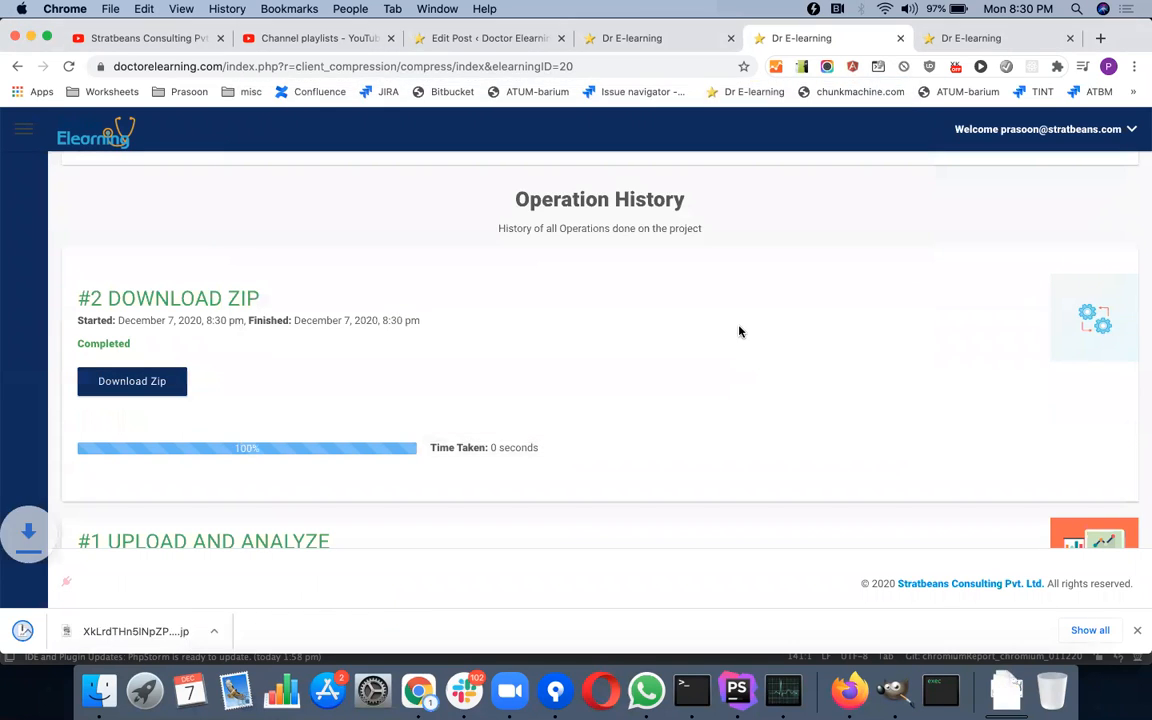
left_click(131, 381)
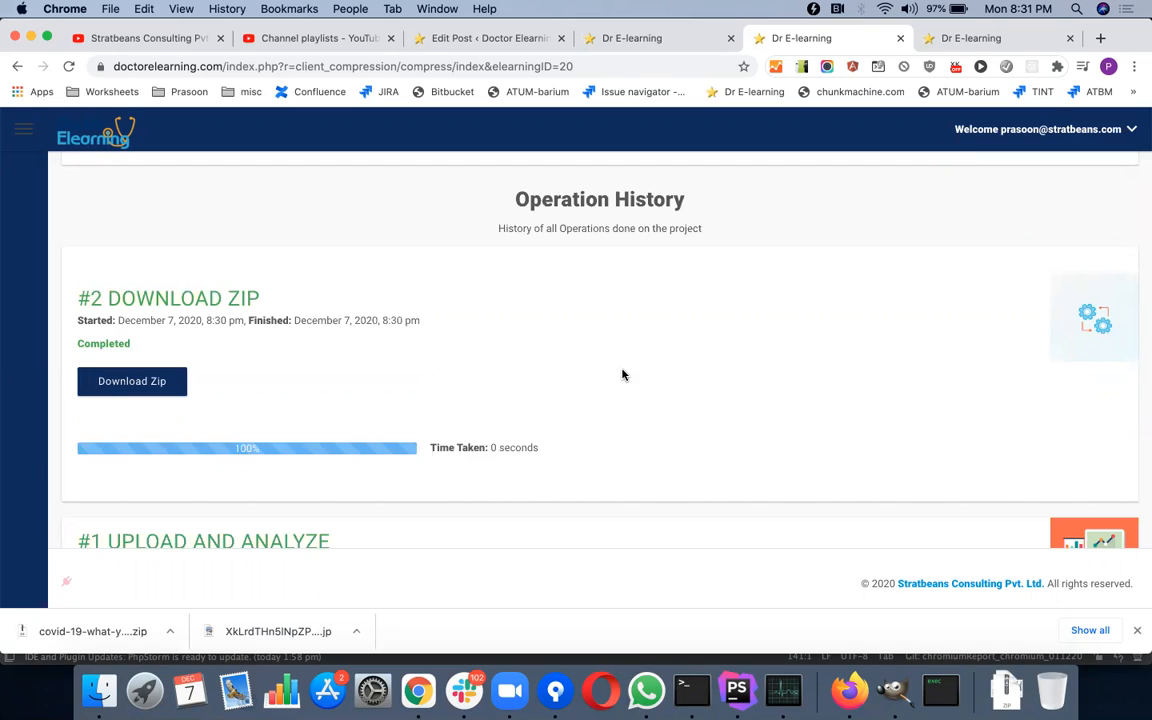
mouse_move(792, 178)
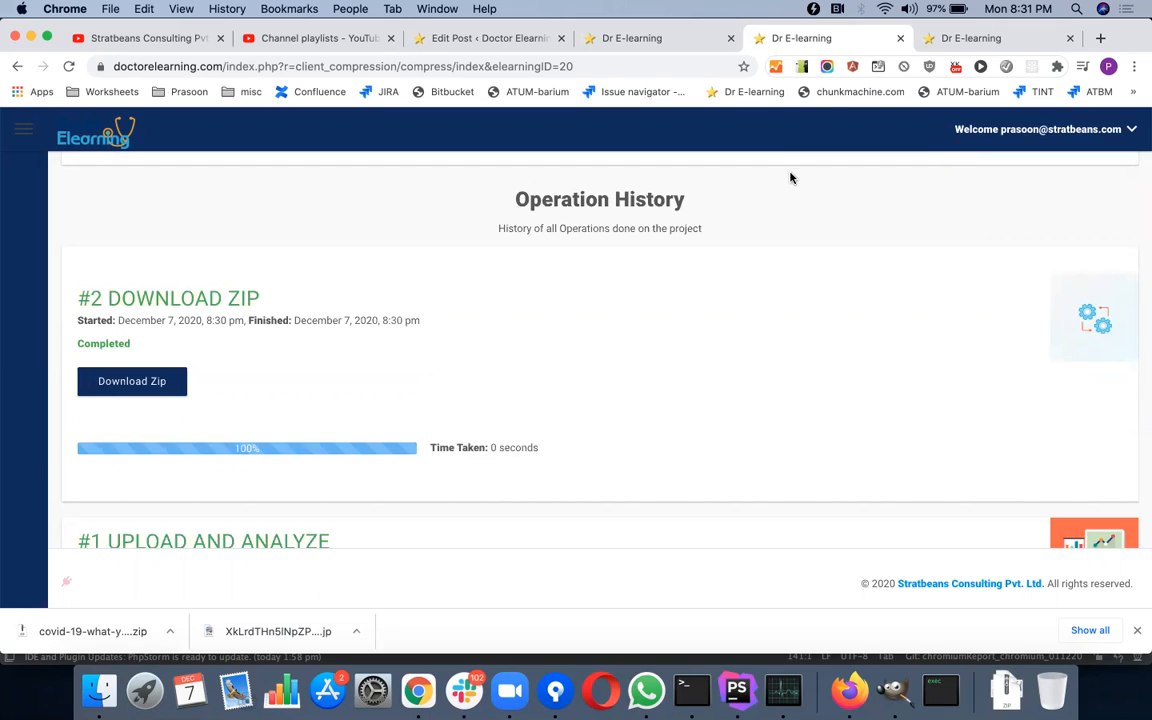